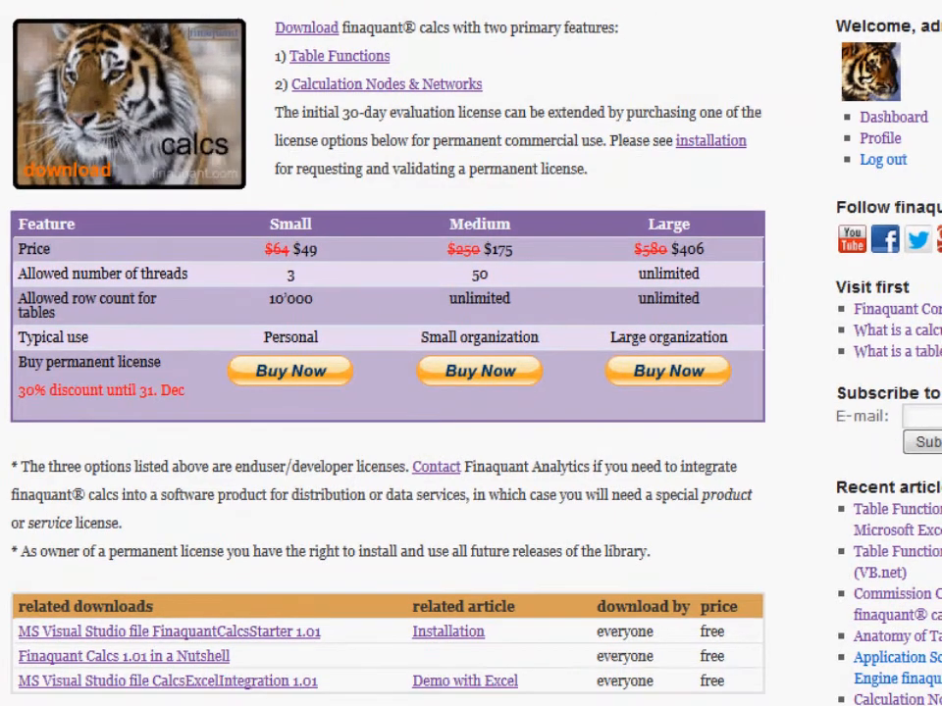
pyautogui.moveTo(168, 681)
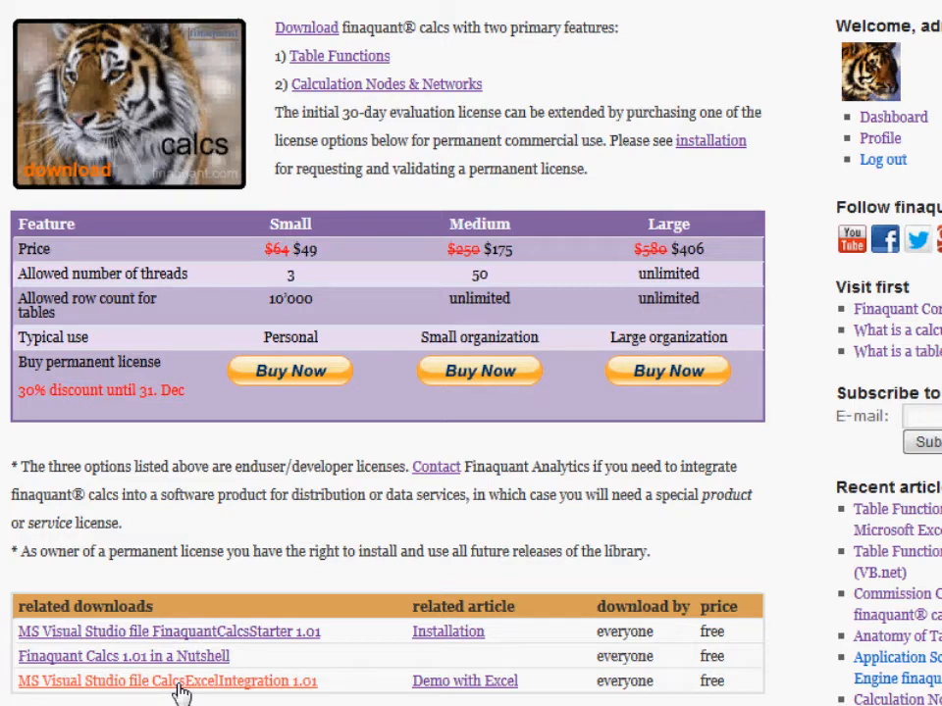
# Launch Visual C# 2010 Express and open CalcsExcelIntegration from Recent Projects
pyautogui.click(25, 679)
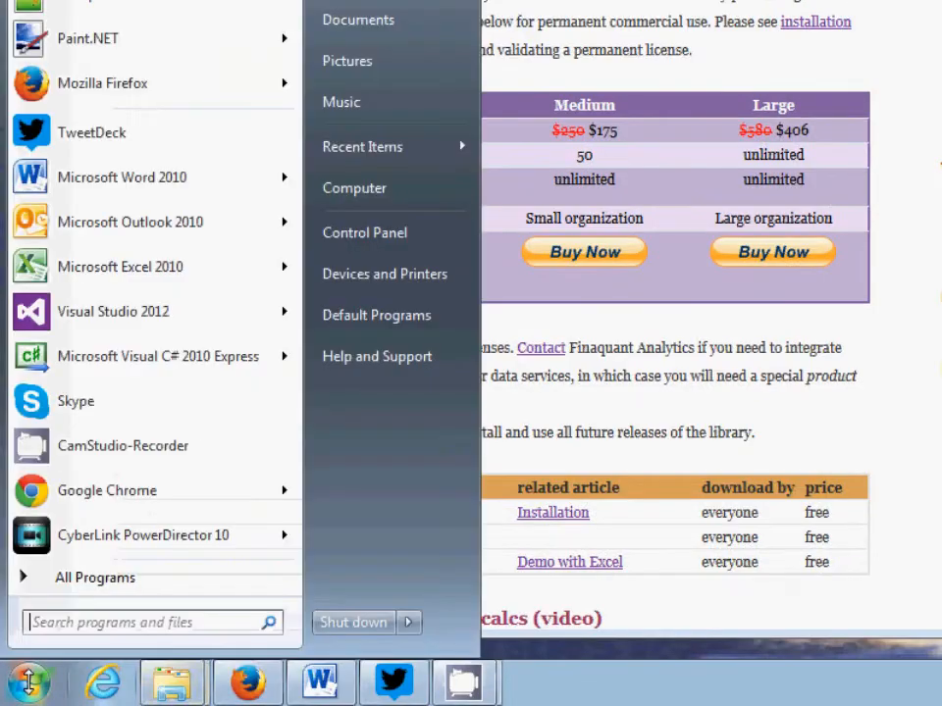
pyautogui.moveTo(157, 356)
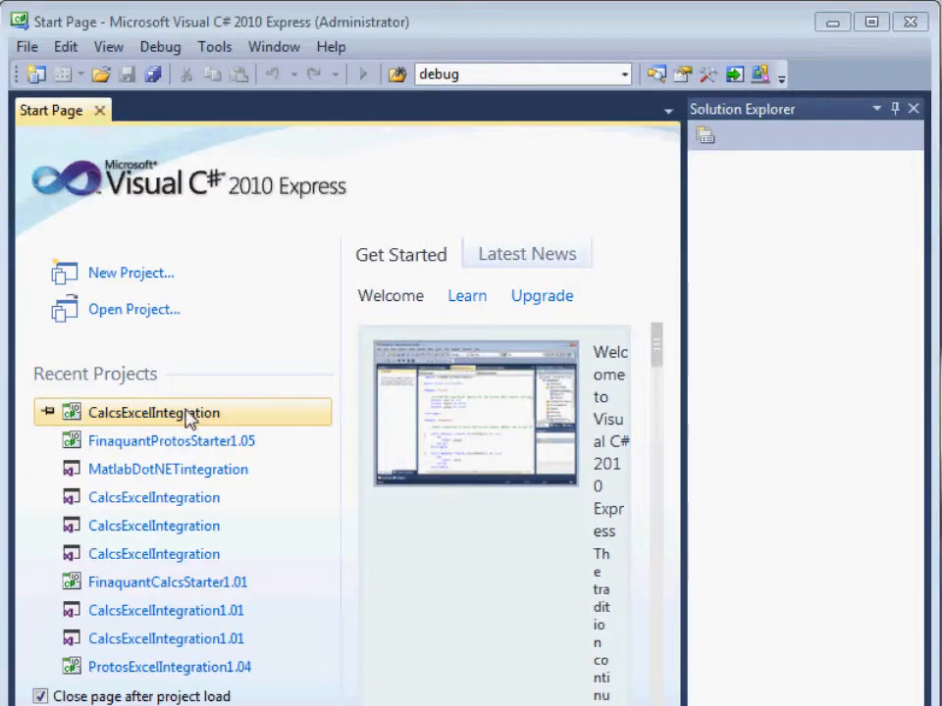
pyautogui.moveTo(153, 412)
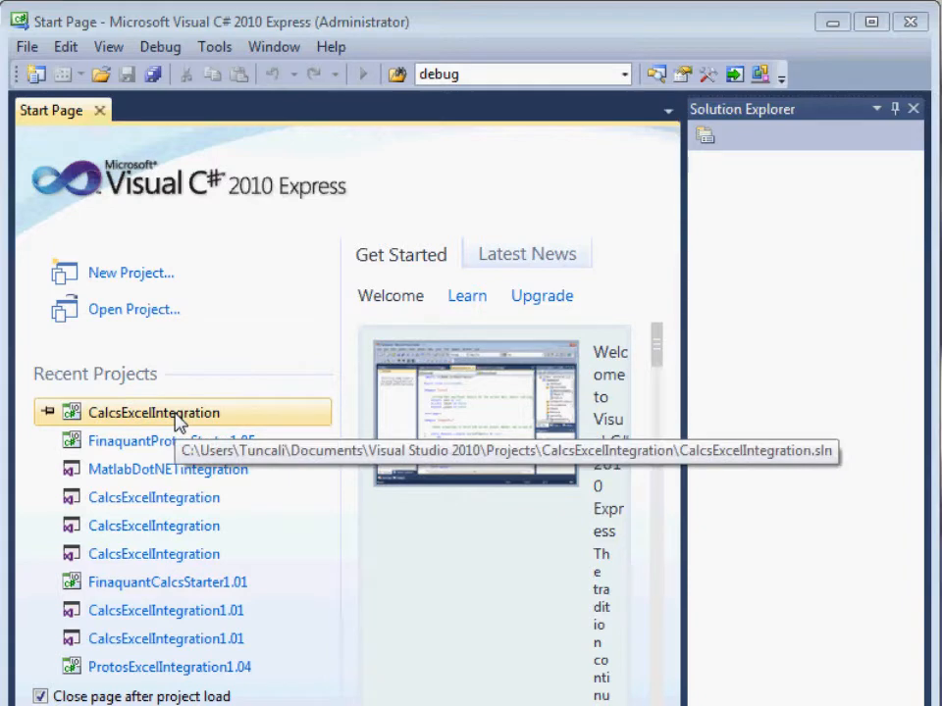
pyautogui.doubleClick(153, 412)
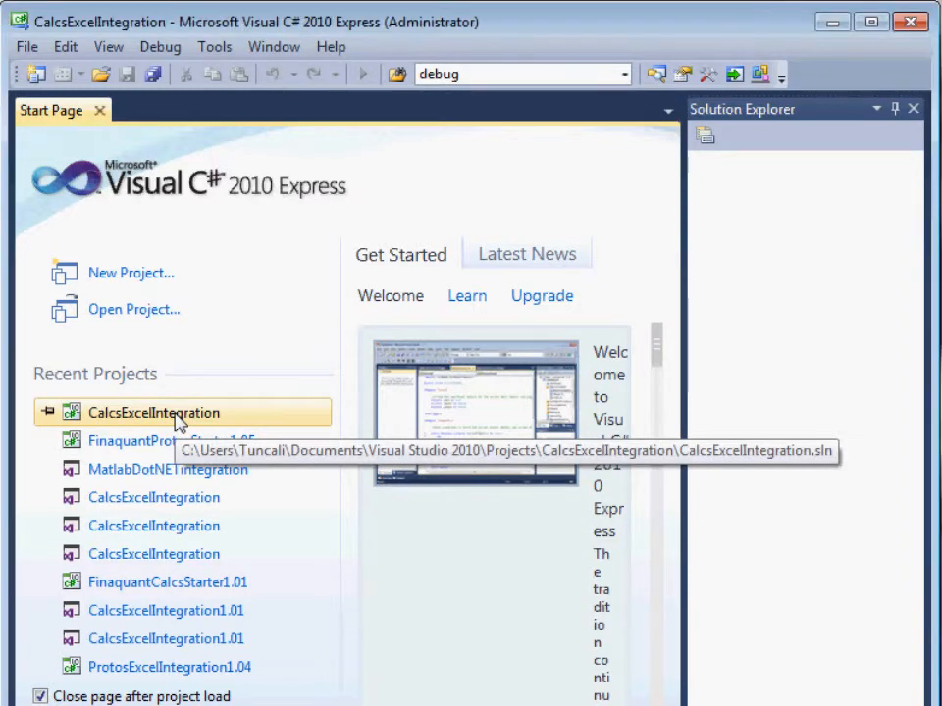
pyautogui.doubleClick(154, 412)
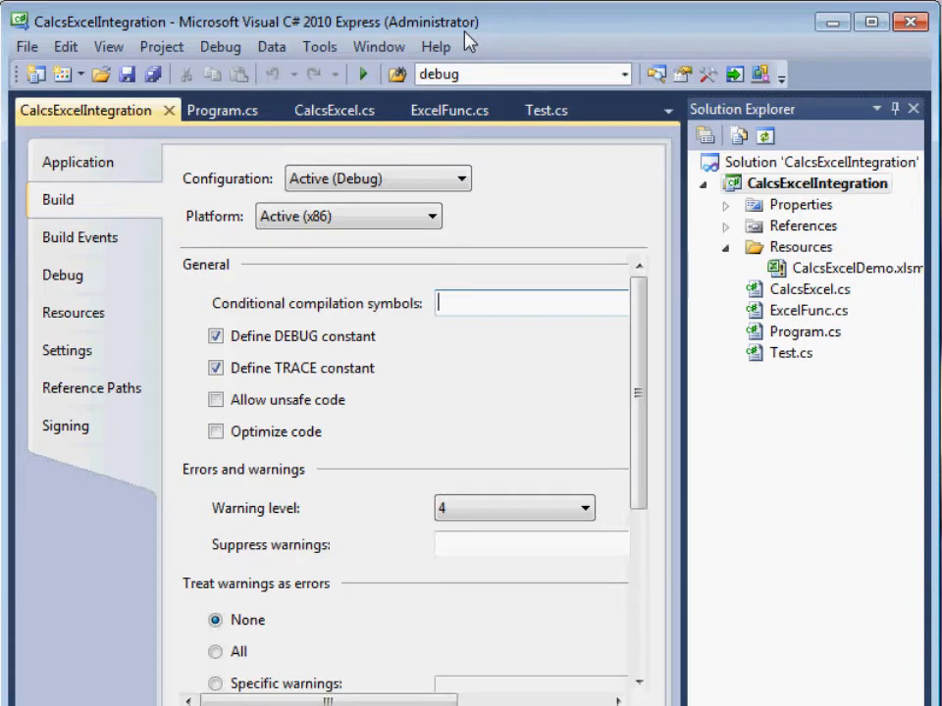
# Show CalcsExcel.cs and highlight CalcsExcelFunc method names such as AddTables
pyautogui.click(333, 108)
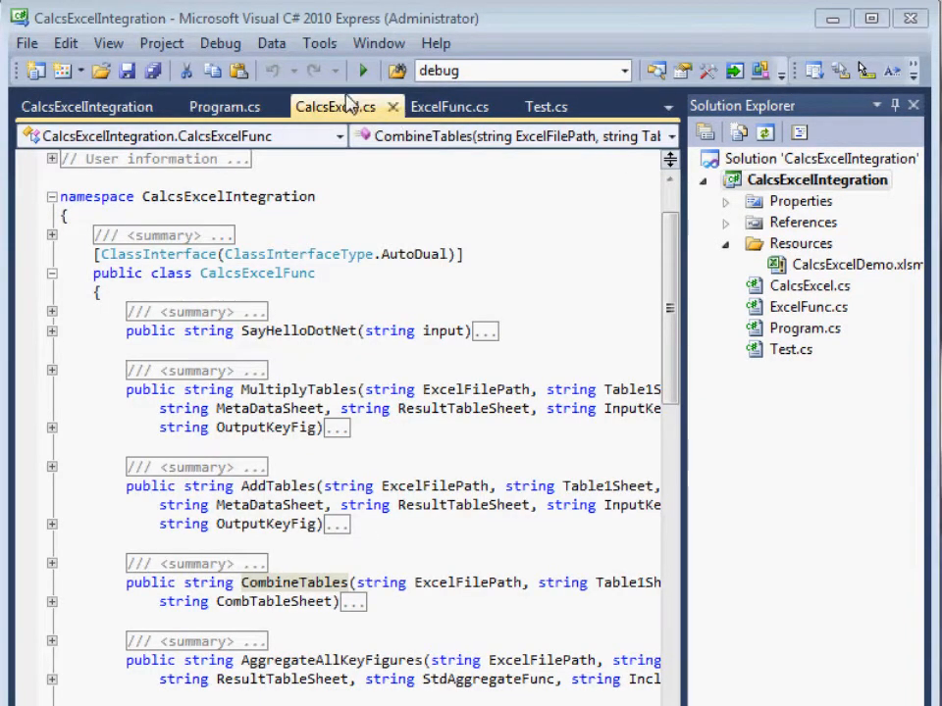
pyautogui.moveTo(343, 115)
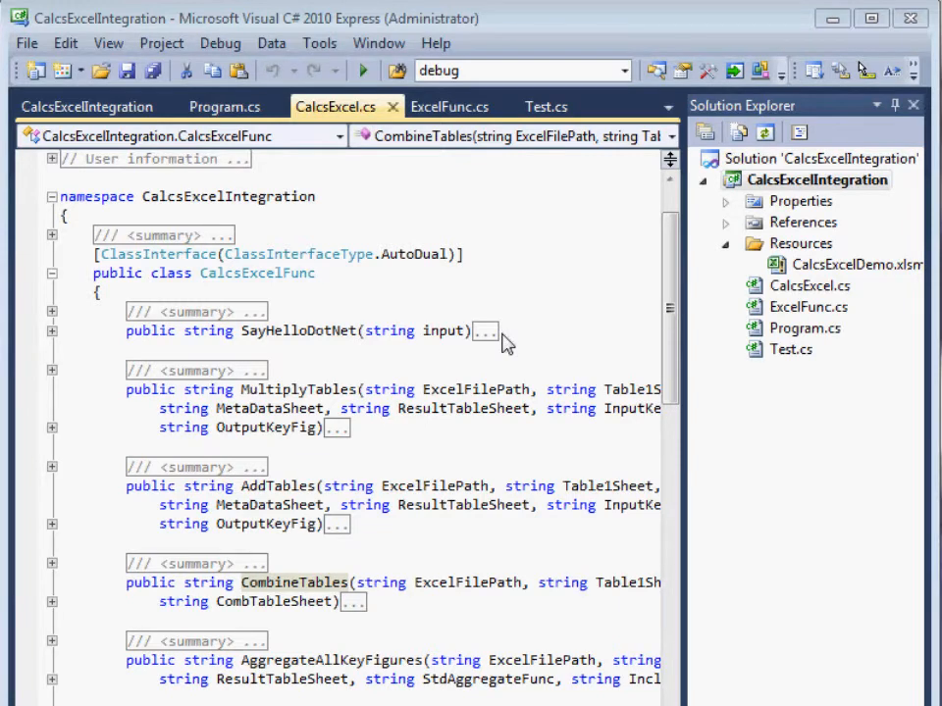
pyautogui.doubleClick(285, 389)
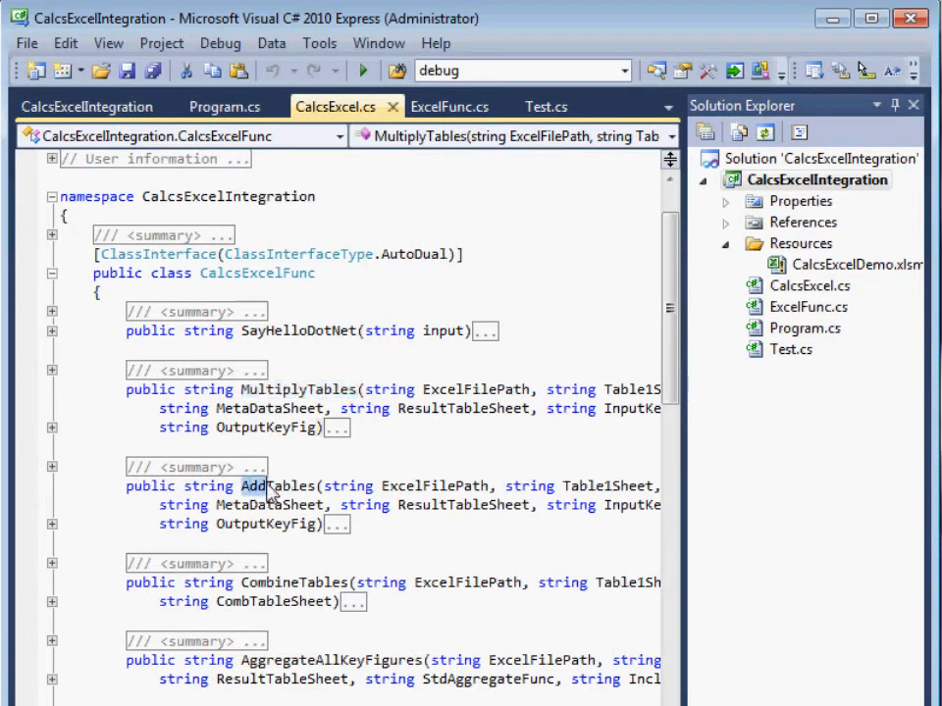
pyautogui.doubleClick(277, 485)
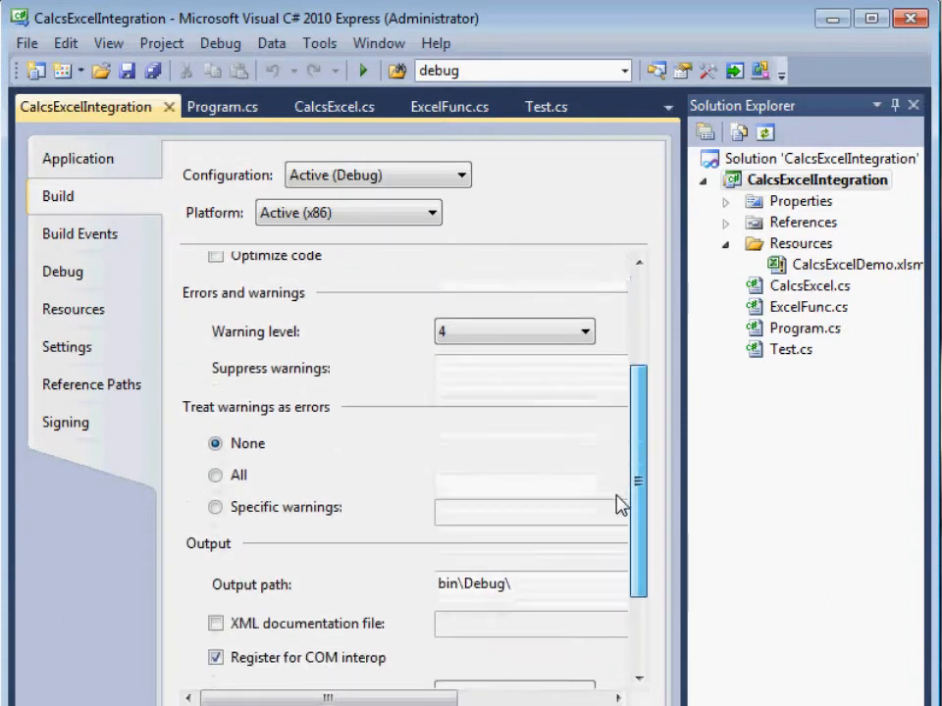
# Scroll the Build properties down to the 'Register for COM interop' setting
pyautogui.scroll(-3)
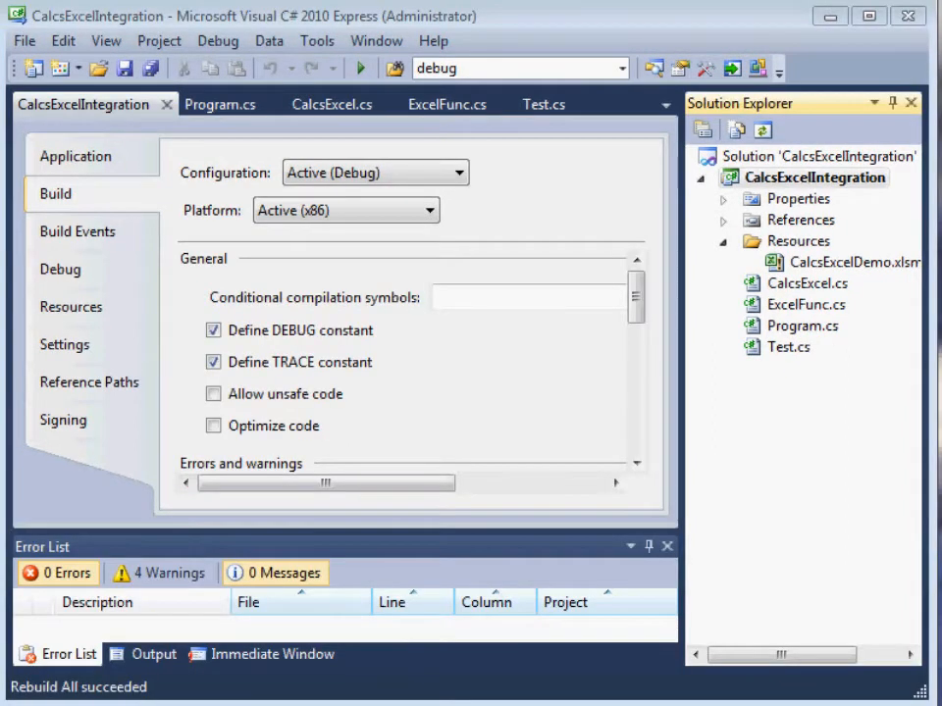
# Open the CalcsExcelDemo.xlsm resource from Solution Explorer in Excel
pyautogui.rightClick(809, 178)
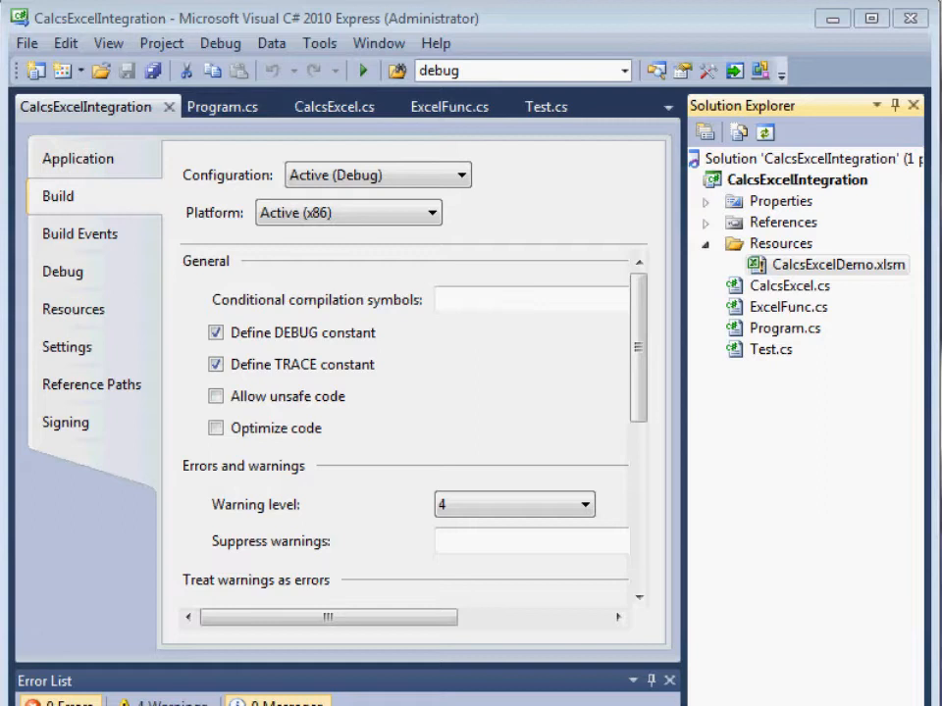
pyautogui.click(834, 265)
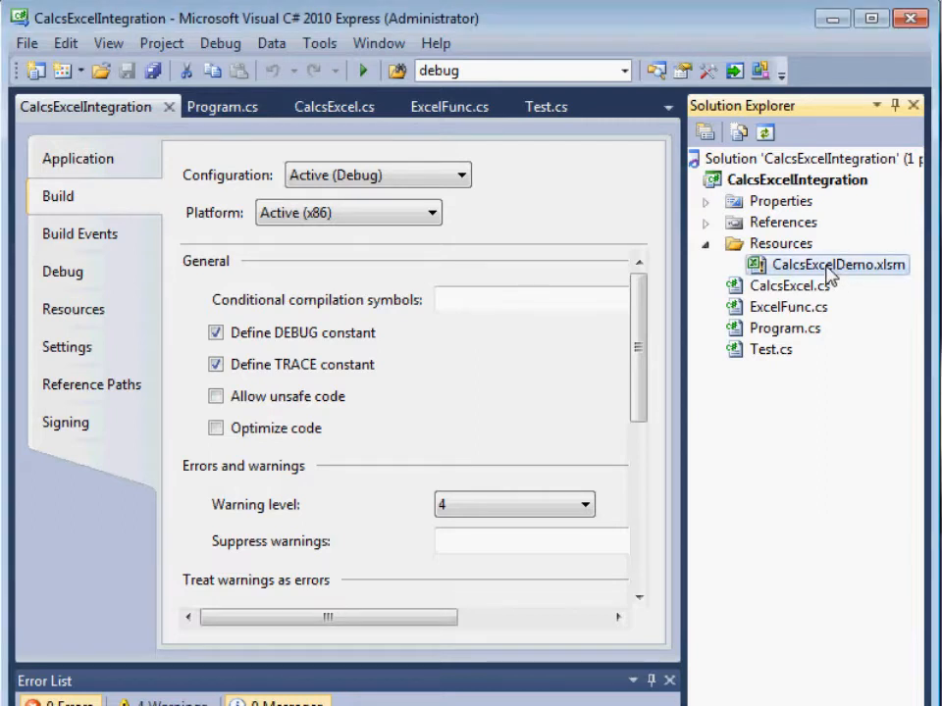
pyautogui.doubleClick(833, 264)
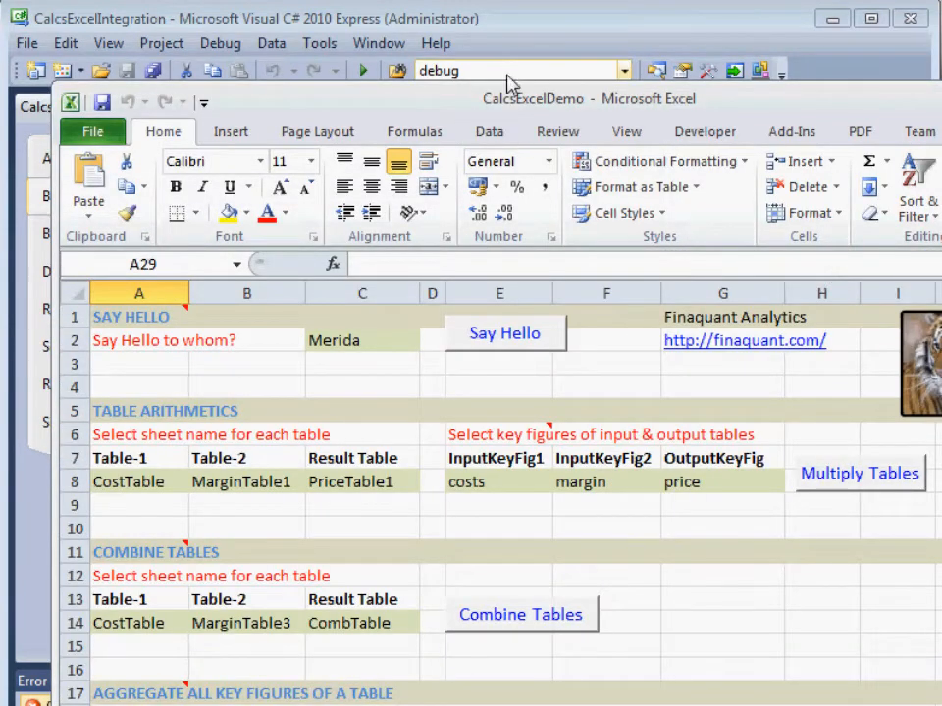
# Launch the Visual Basic editor from the Developer tab and show its Tools menu
pyautogui.click(704, 131)
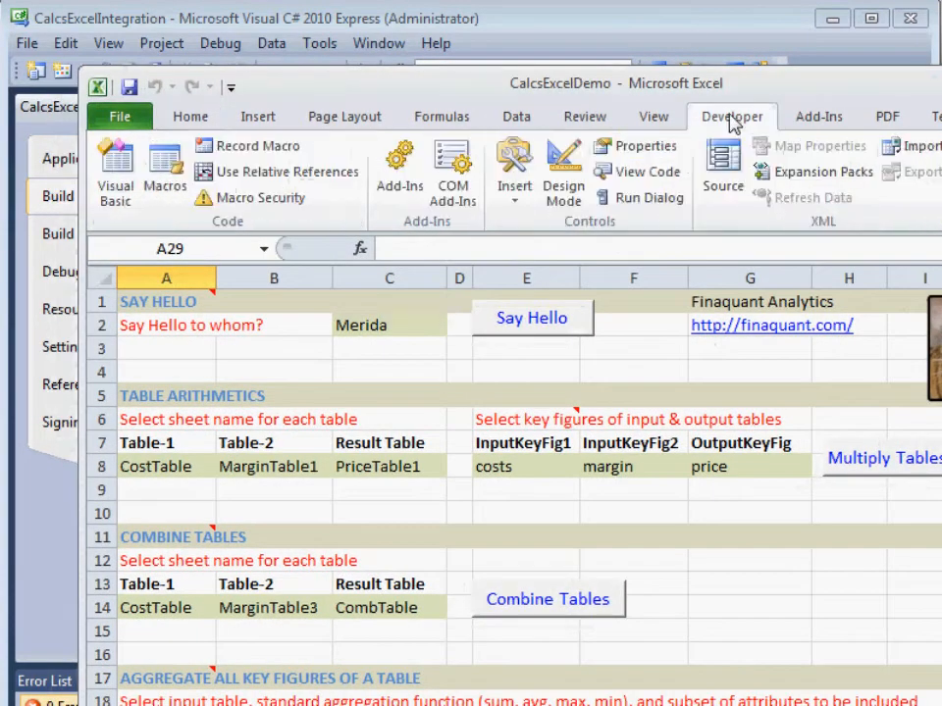
pyautogui.click(114, 172)
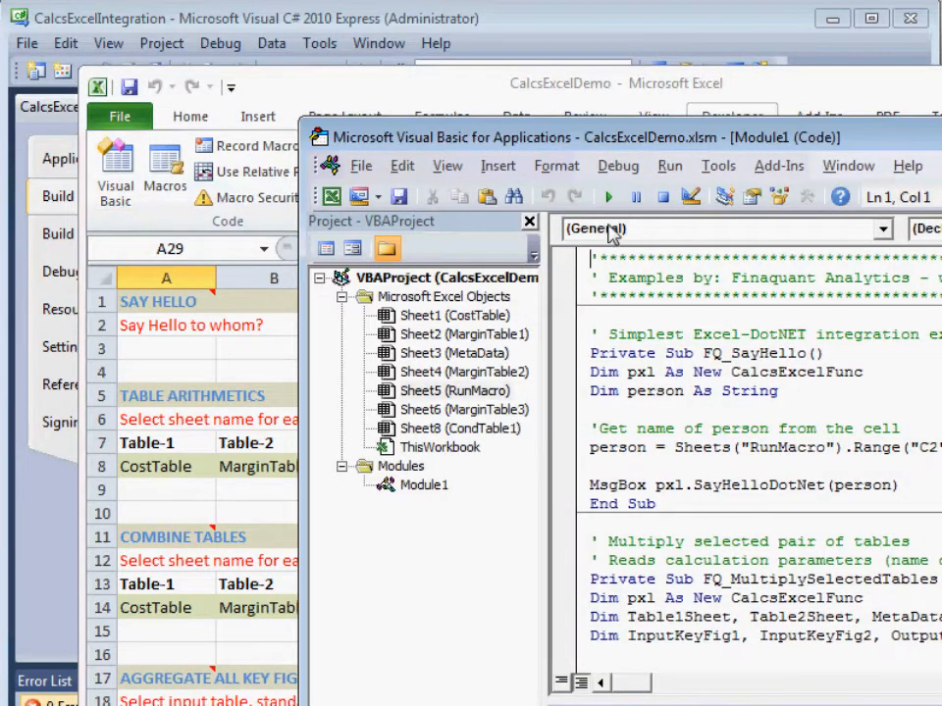
pyautogui.click(717, 165)
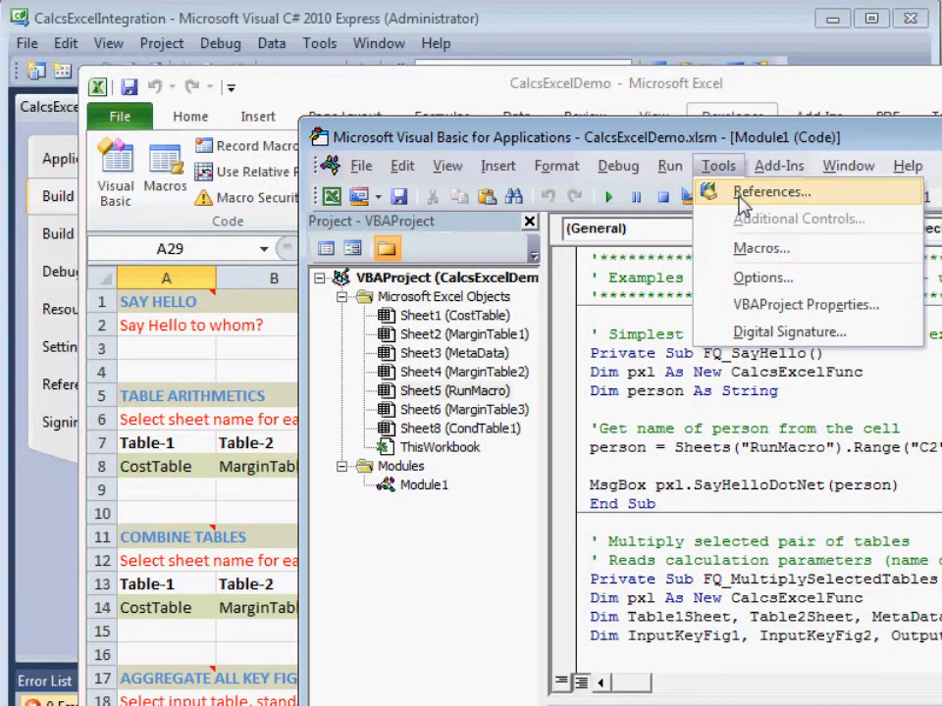
# Tick 'Finaquant Calcs and Excel Integration' in the VBA References list
pyautogui.click(771, 191)
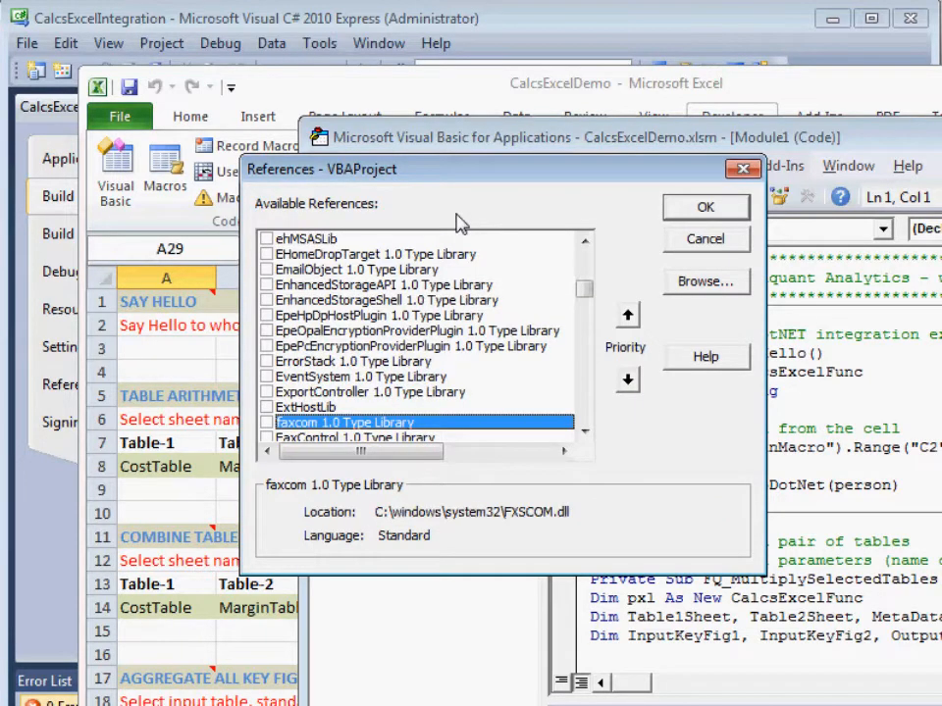
pyautogui.click(584, 432)
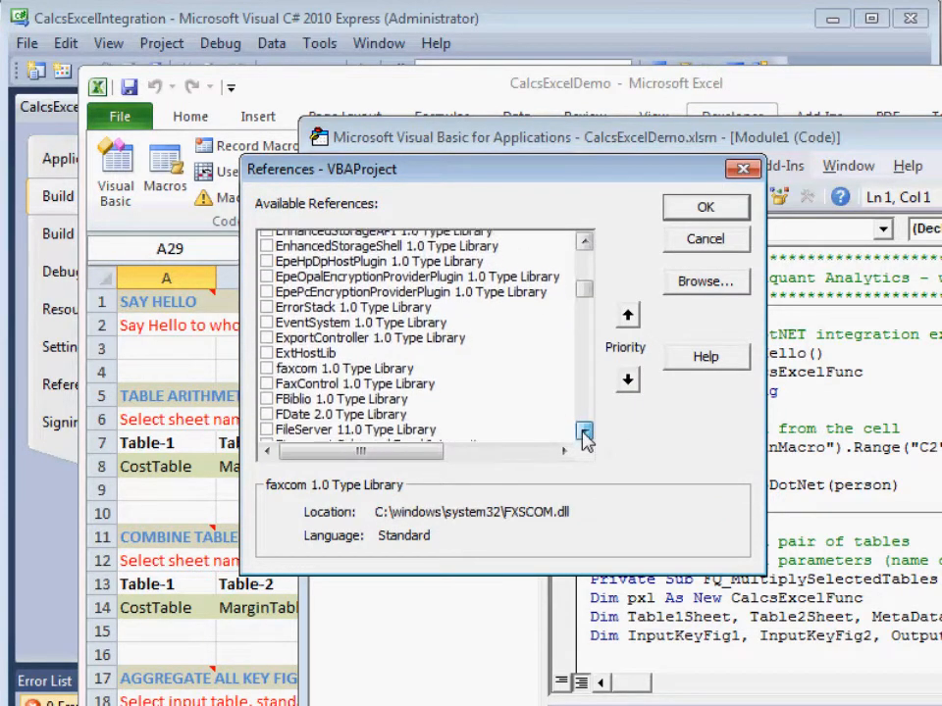
pyautogui.click(584, 431)
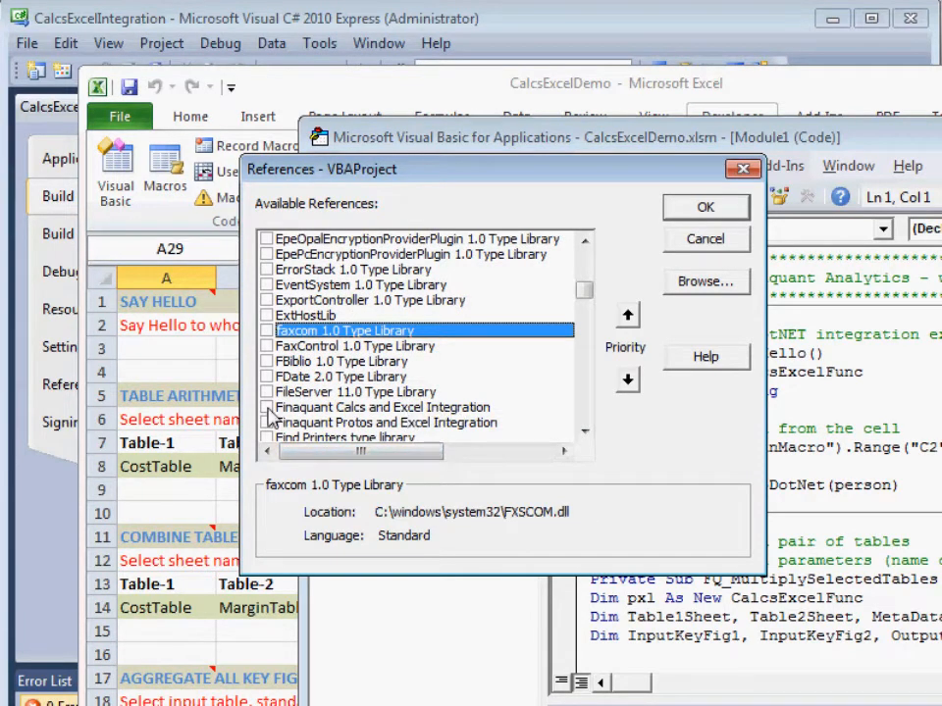
pyautogui.click(267, 406)
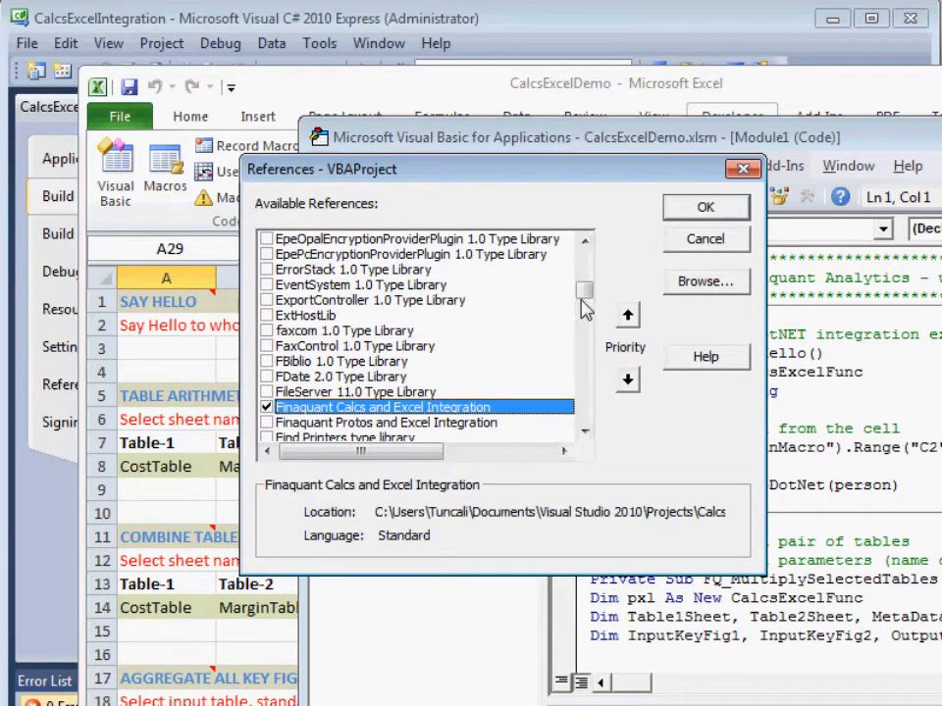
pyautogui.moveTo(637, 260)
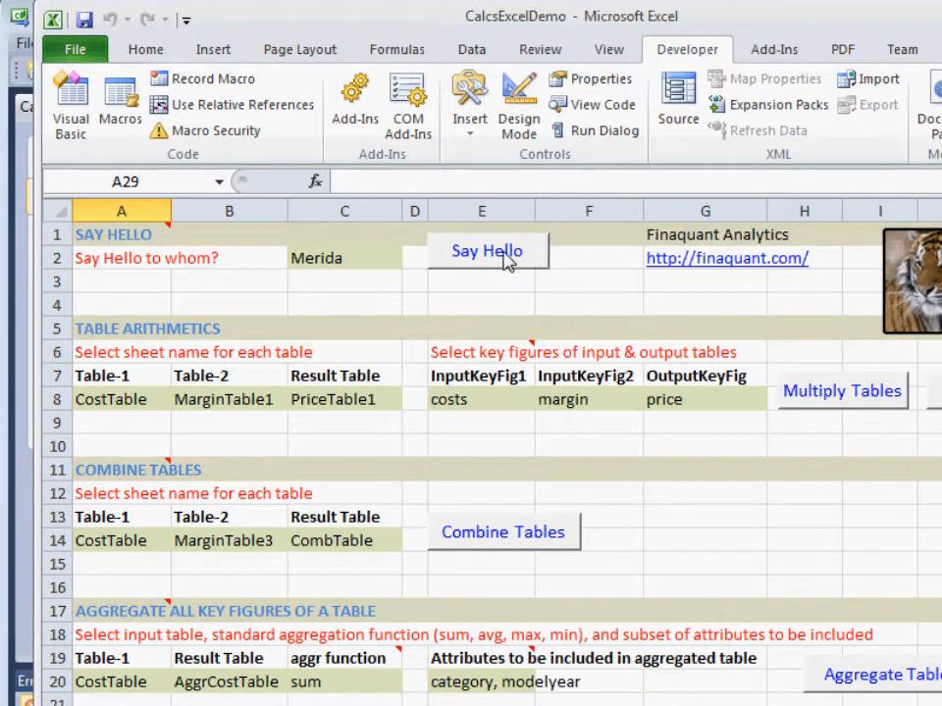
pyautogui.click(488, 251)
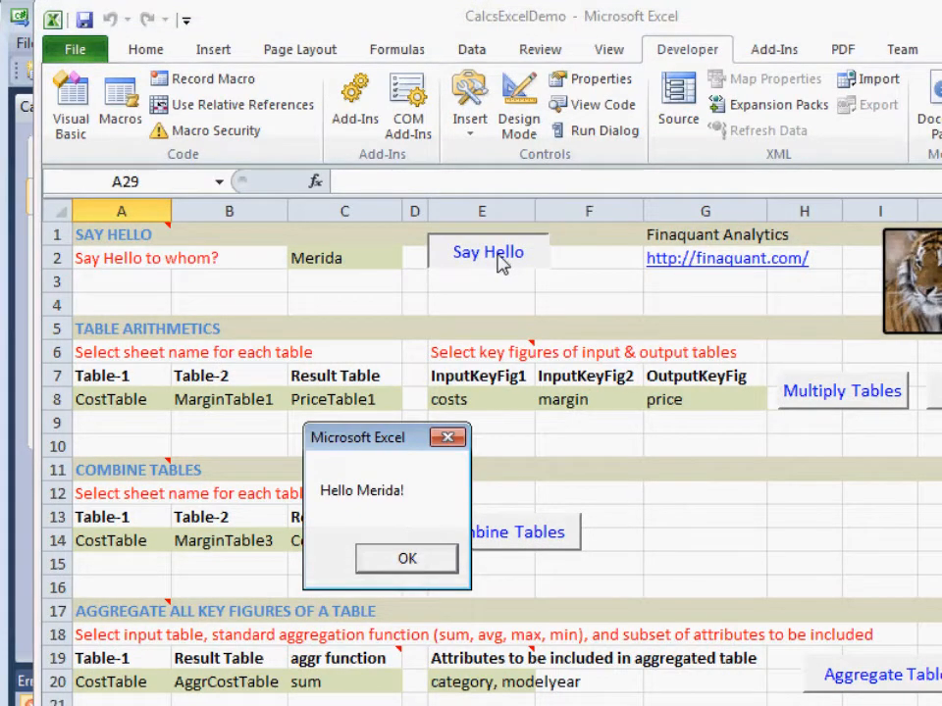
pyautogui.click(406, 558)
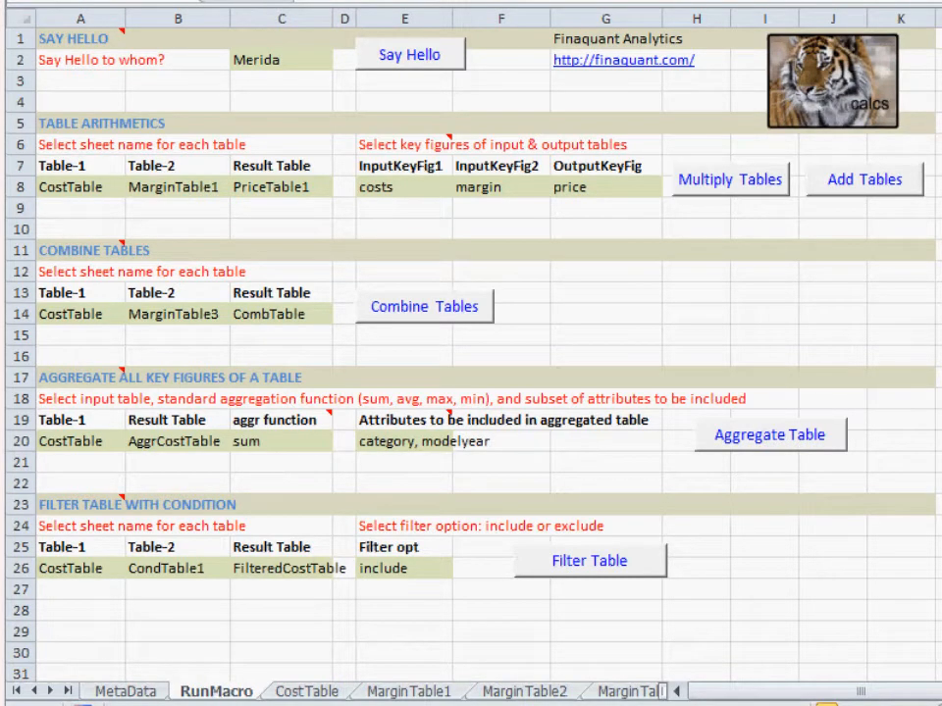
pyautogui.click(282, 208)
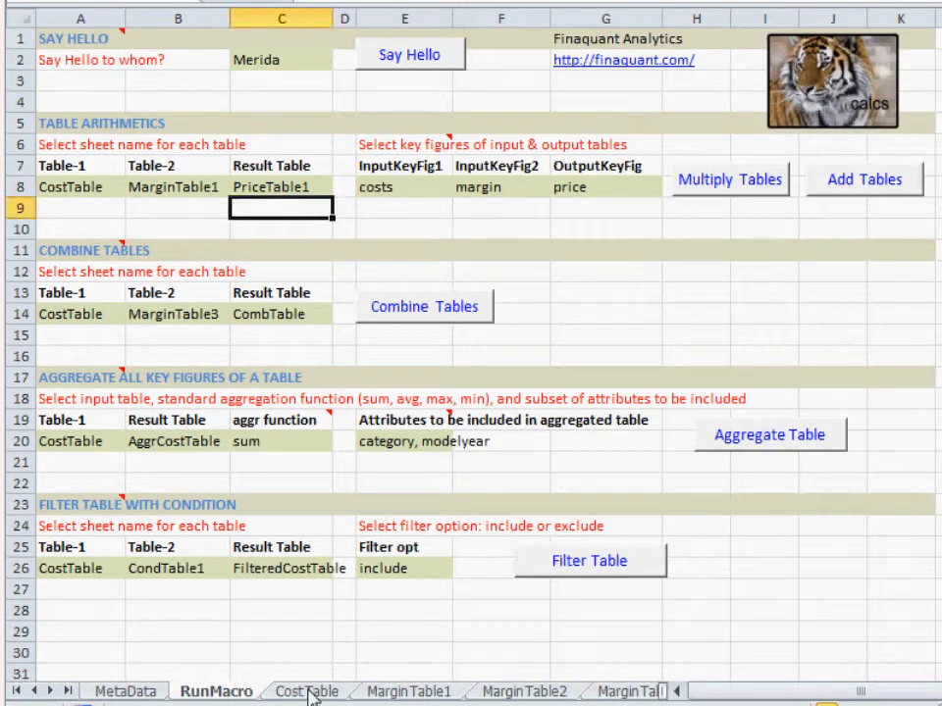
pyautogui.click(407, 692)
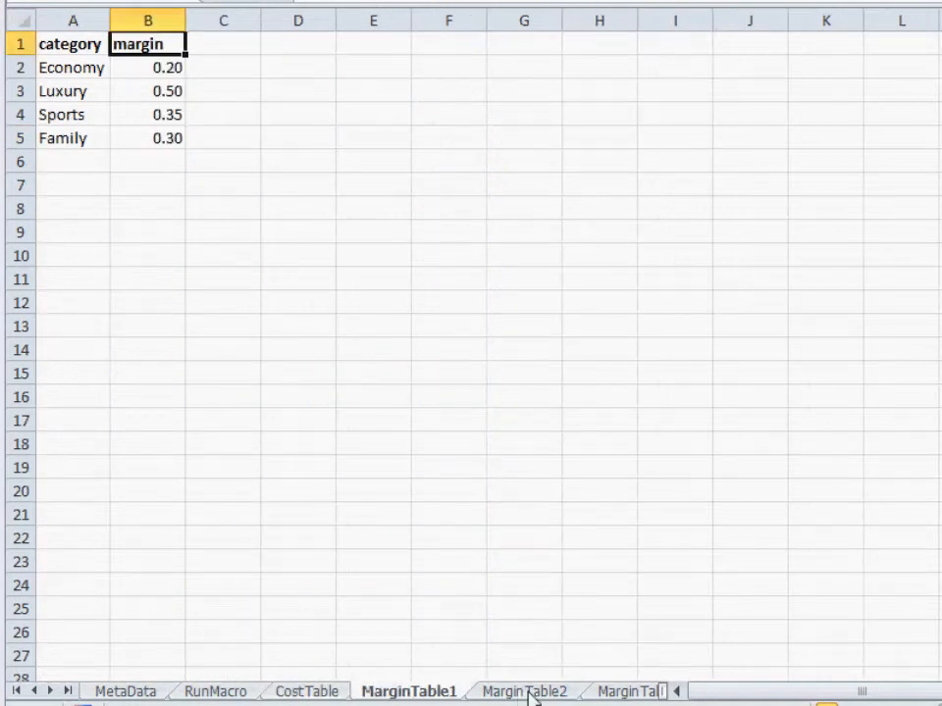
pyautogui.click(523, 691)
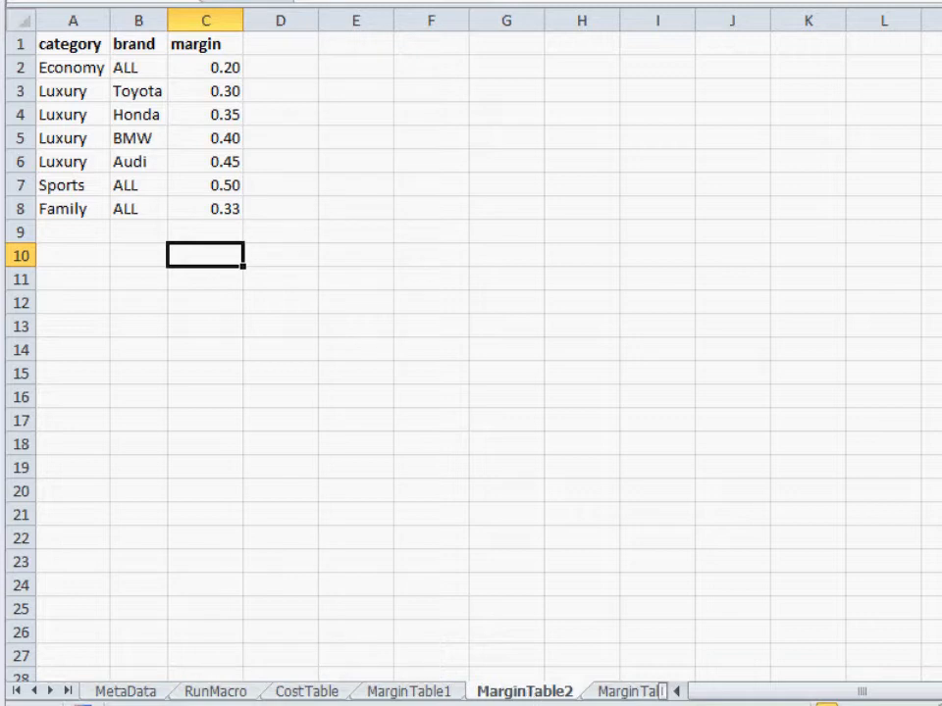
pyautogui.click(125, 691)
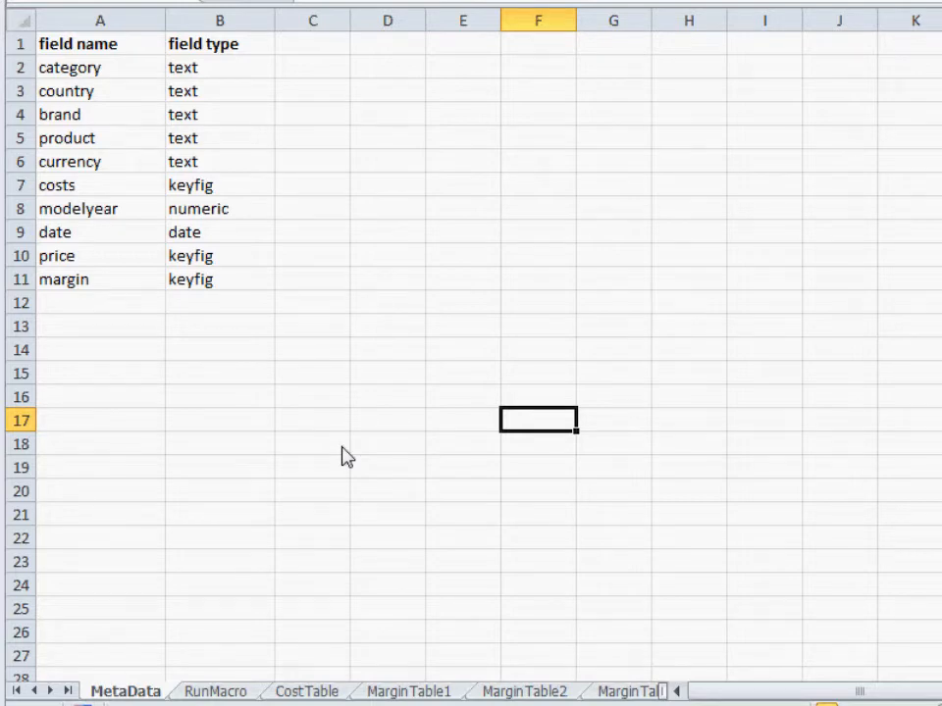
pyautogui.click(213, 691)
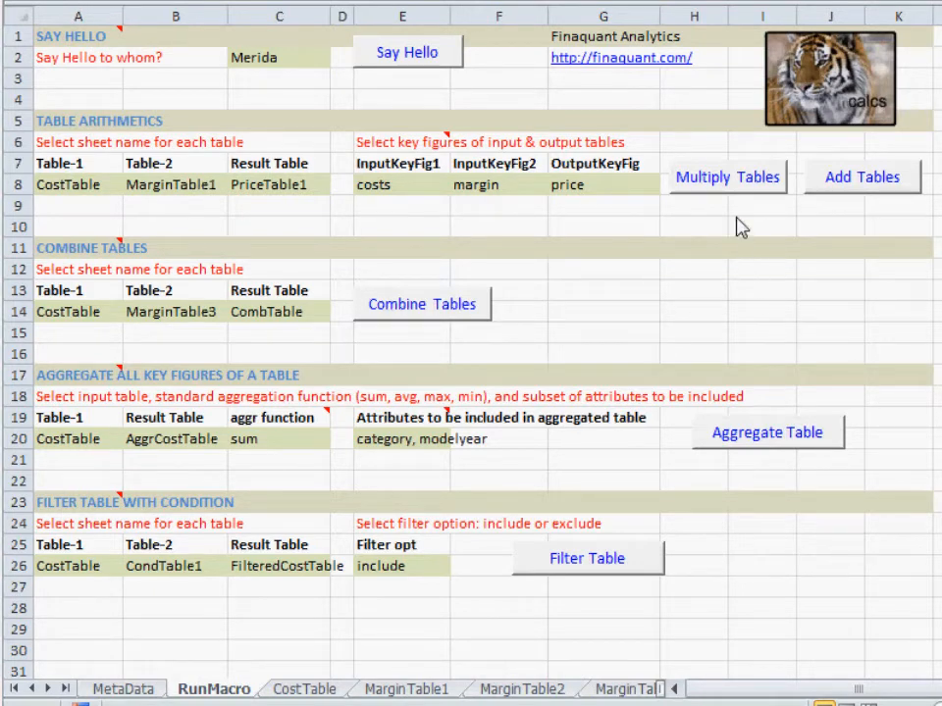
pyautogui.moveTo(741, 191)
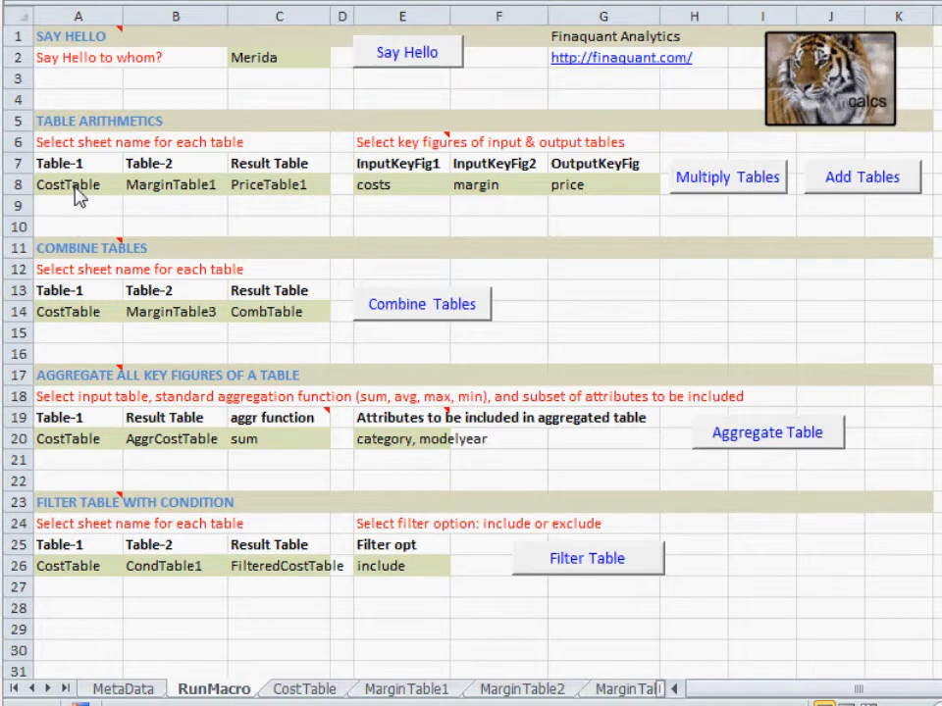
pyautogui.moveTo(285, 701)
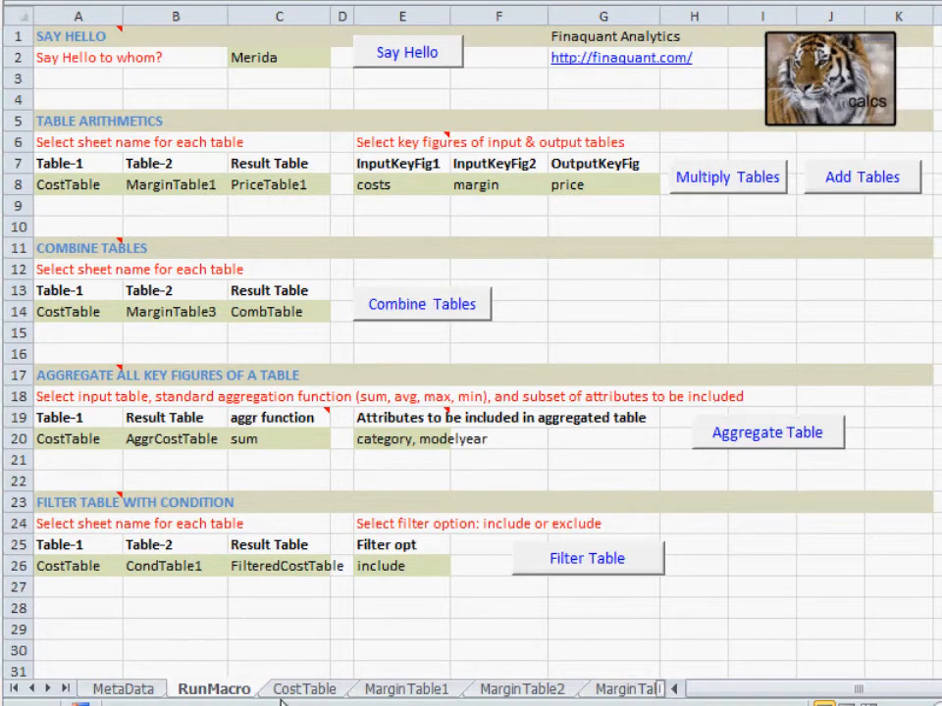
# Review CostTable and MarginTable2, set B8 to MarginTable2, and select output cell G8
pyautogui.click(304, 689)
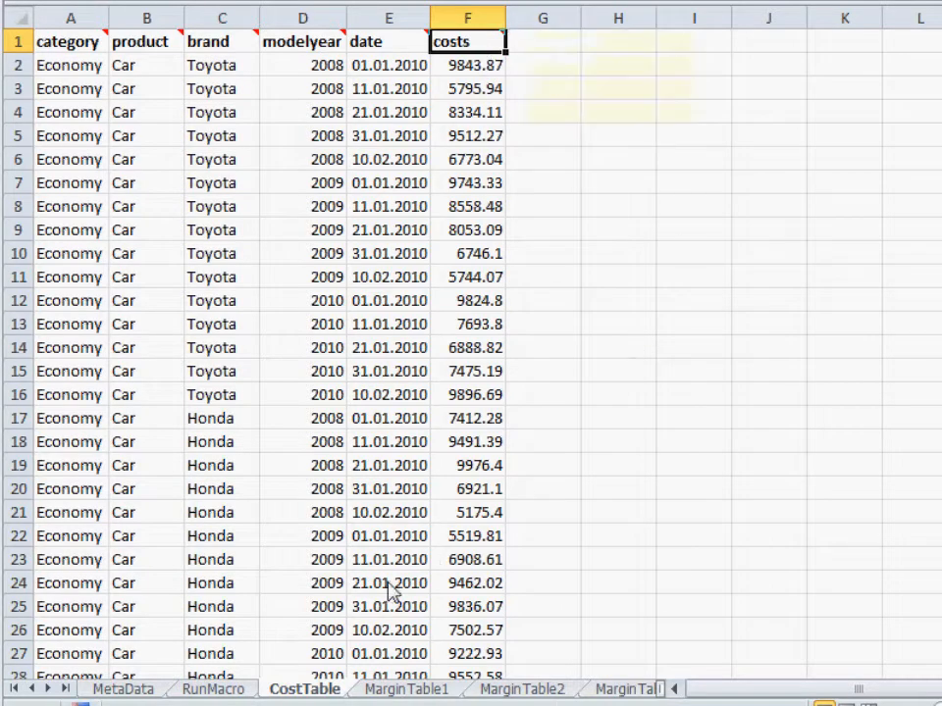
pyautogui.click(212, 689)
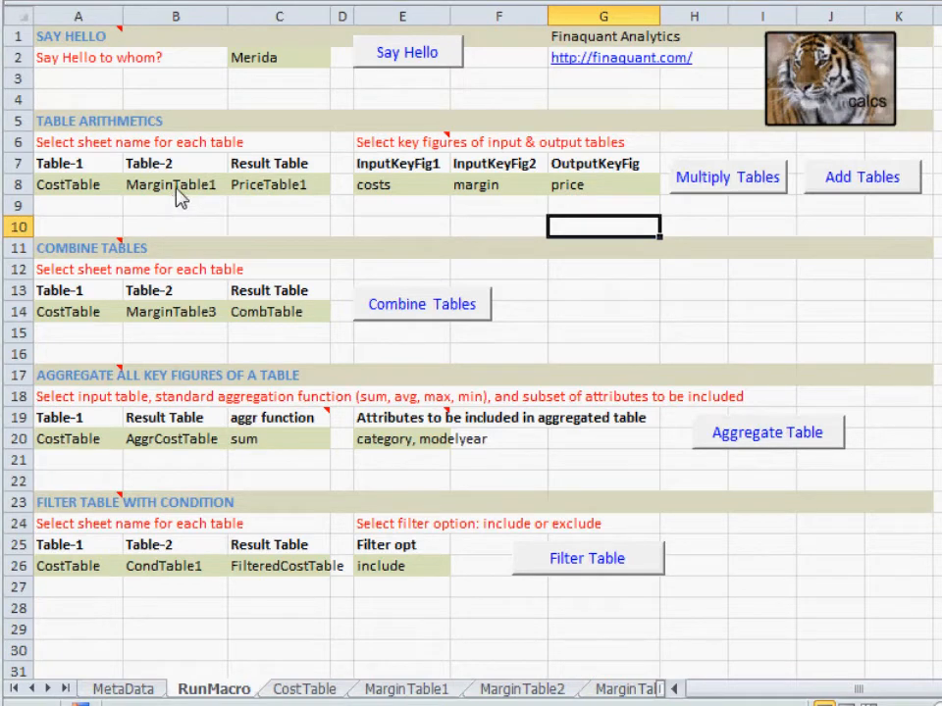
pyautogui.click(175, 184)
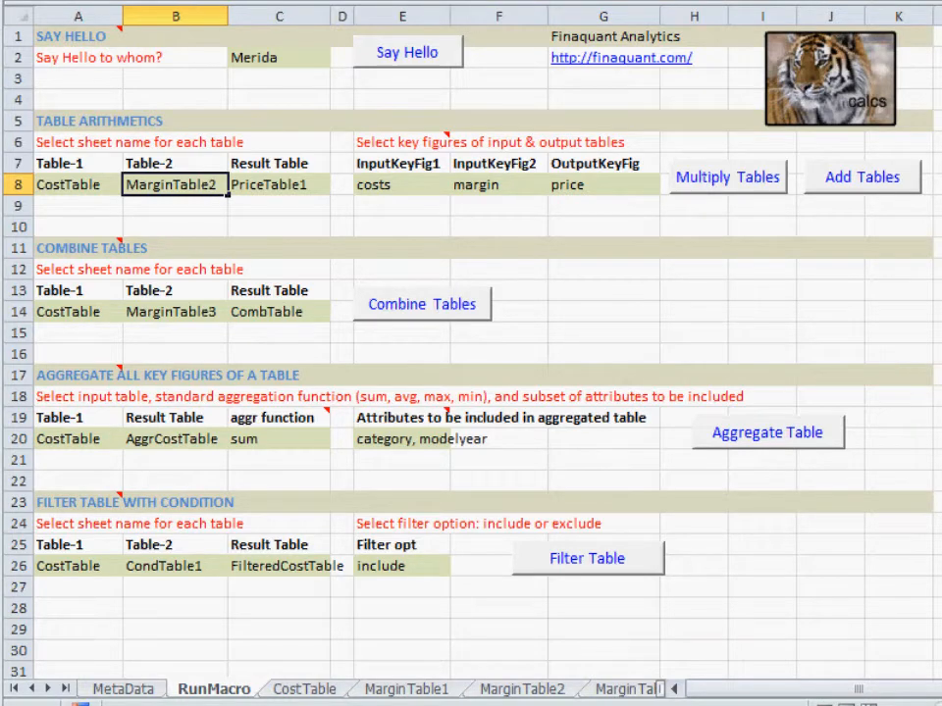
pyautogui.click(521, 688)
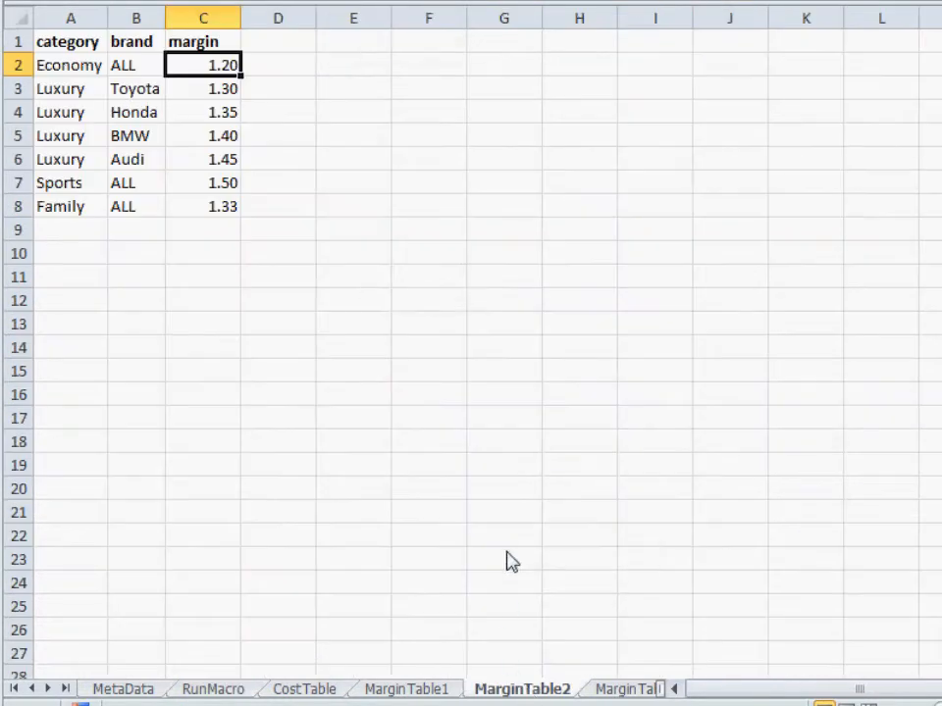
pyautogui.moveTo(498, 481)
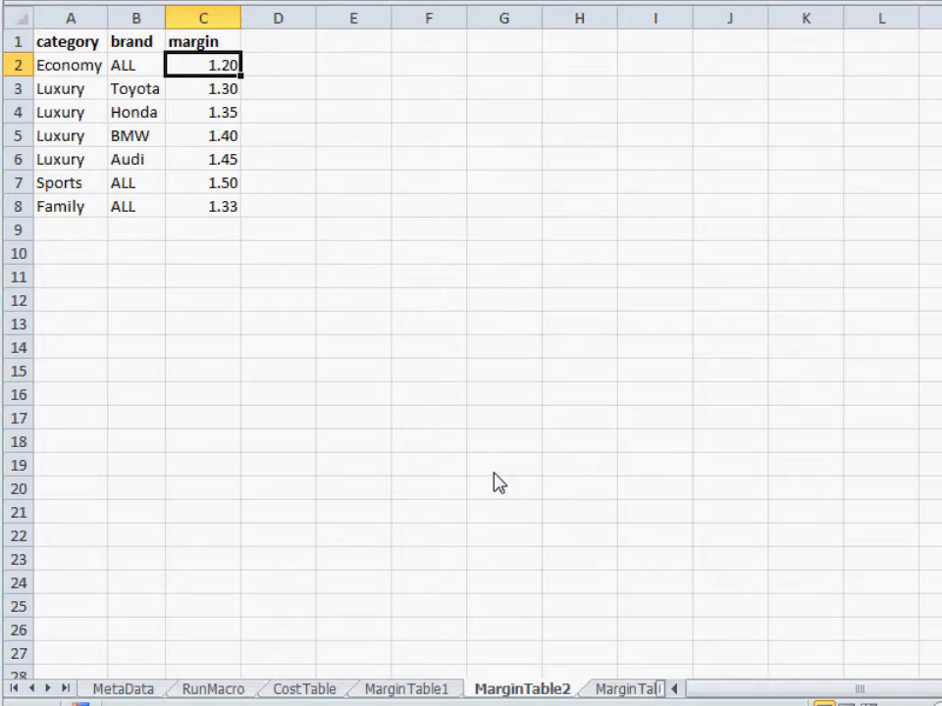
pyautogui.click(213, 688)
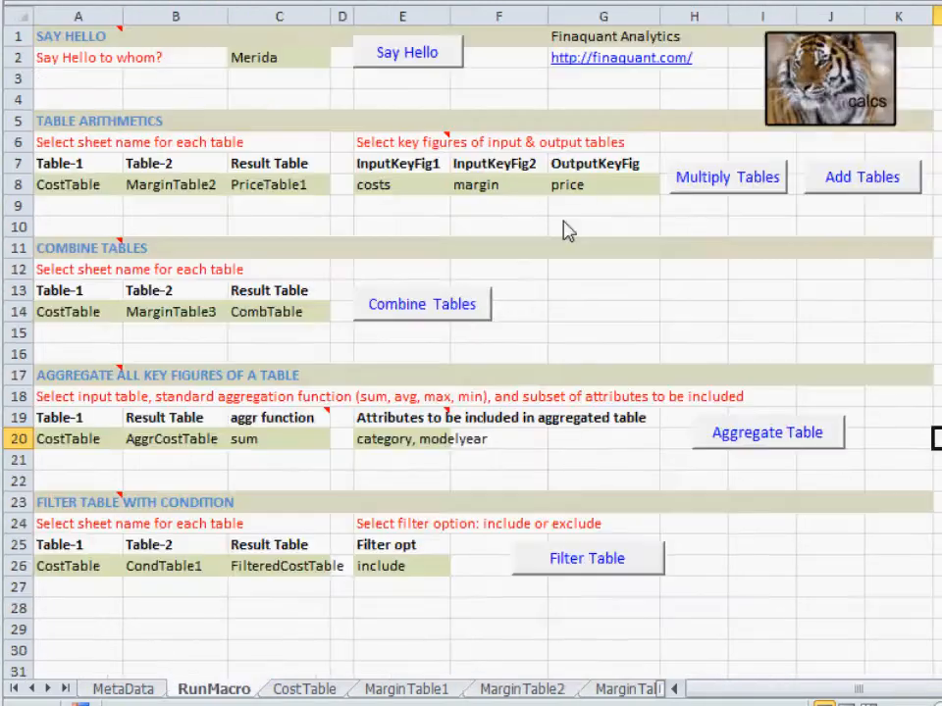
pyautogui.moveTo(412, 236)
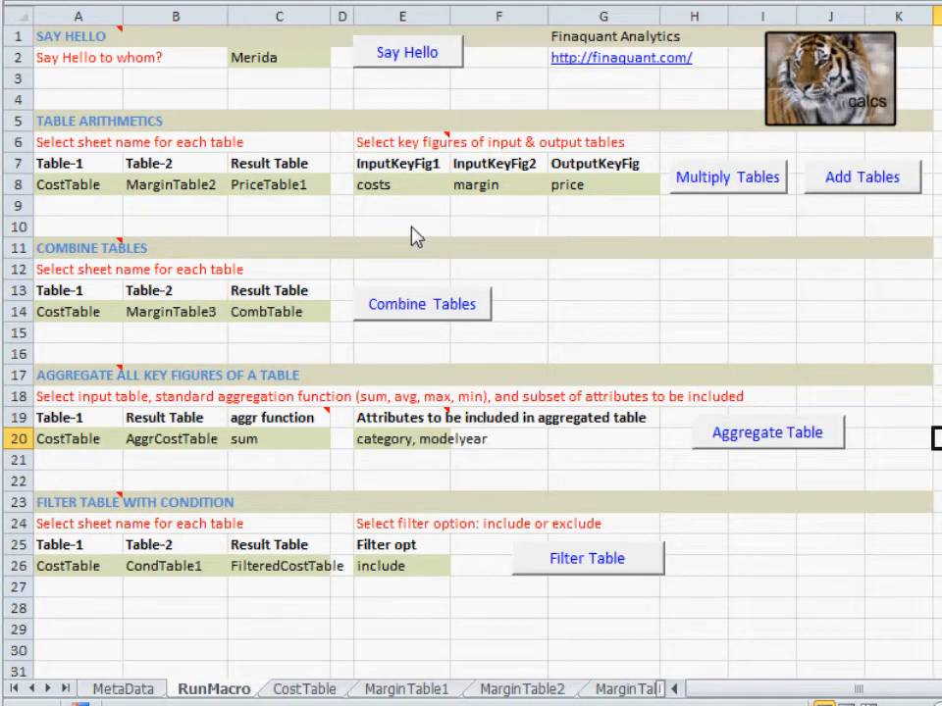
pyautogui.moveTo(399, 233)
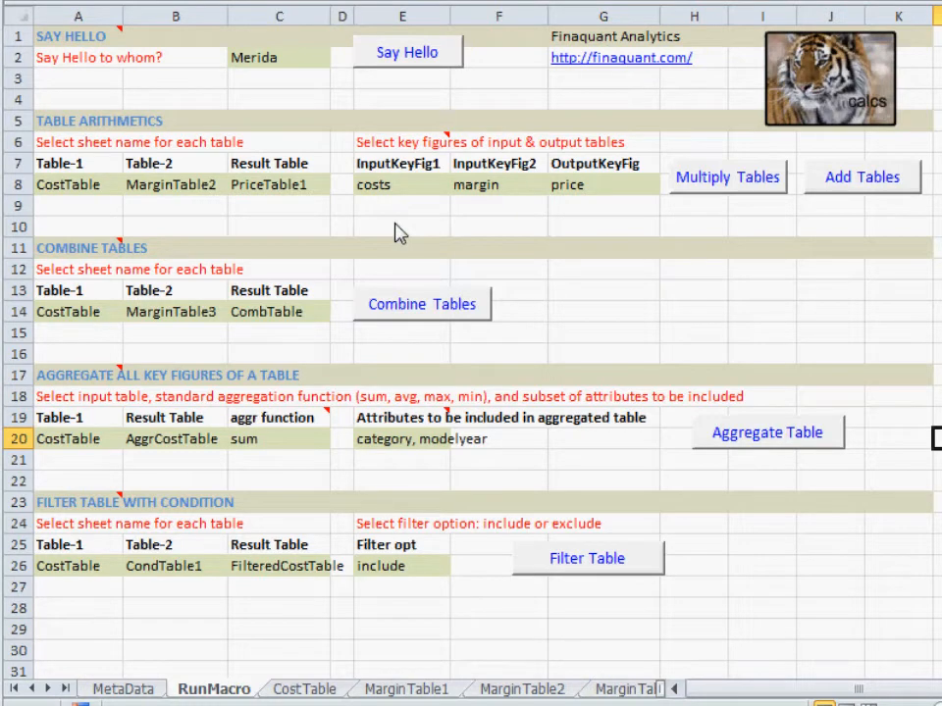
pyautogui.moveTo(410, 197)
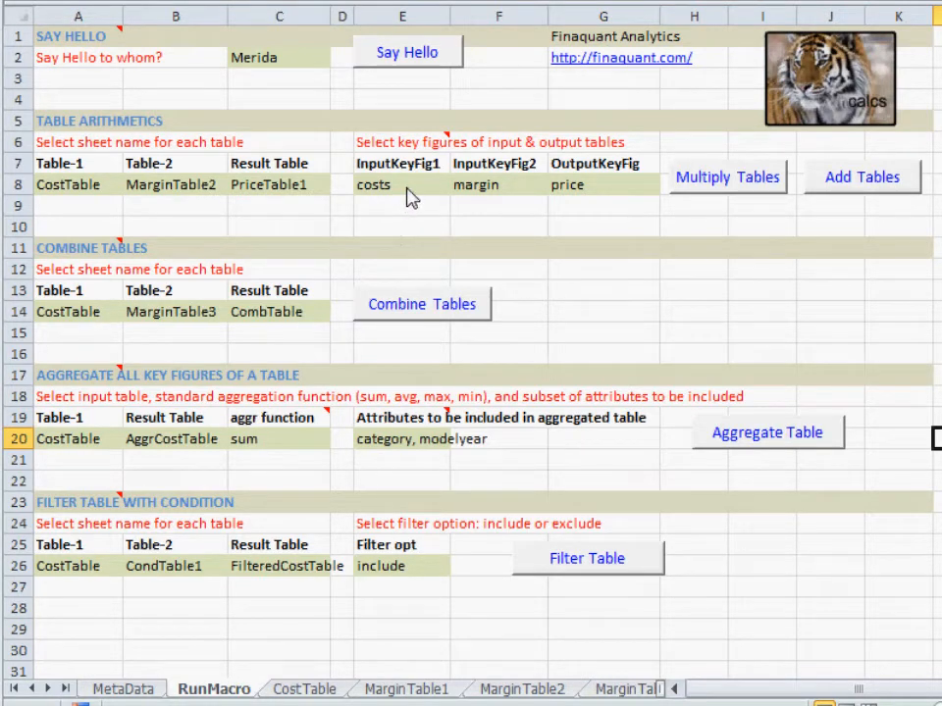
pyautogui.click(498, 184)
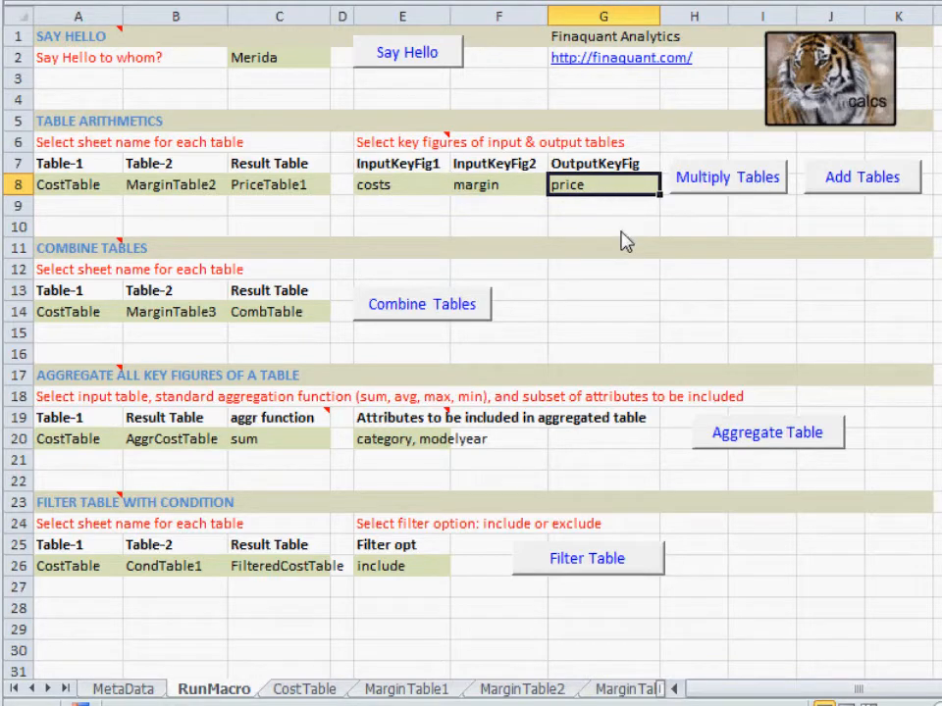
pyautogui.moveTo(728, 182)
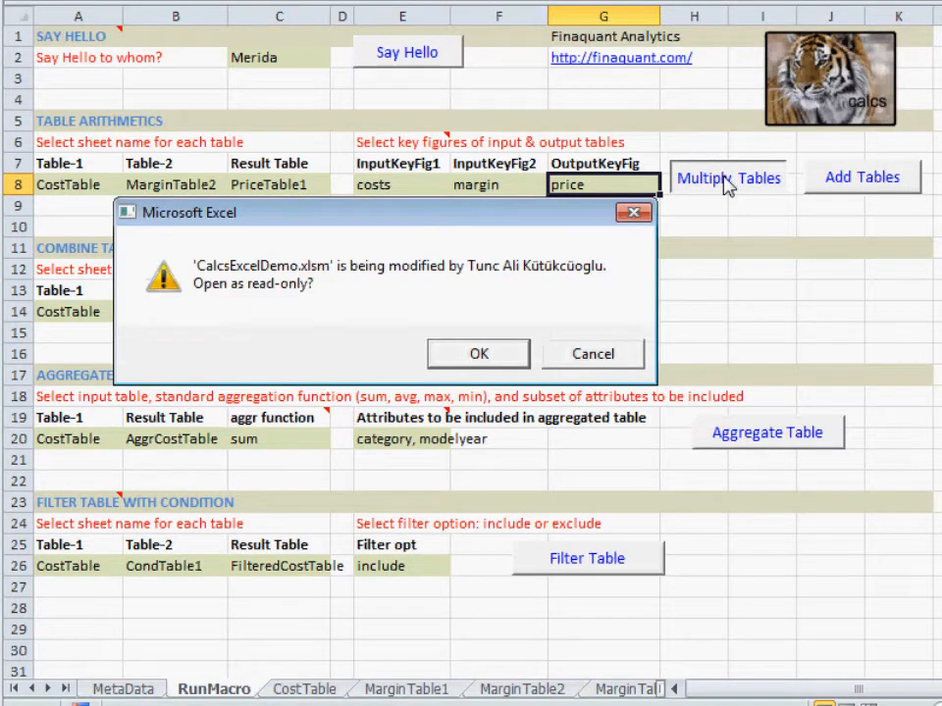
# Run Multiply Tables, accept read-only and save prompts, and dismiss the success message
pyautogui.click(477, 353)
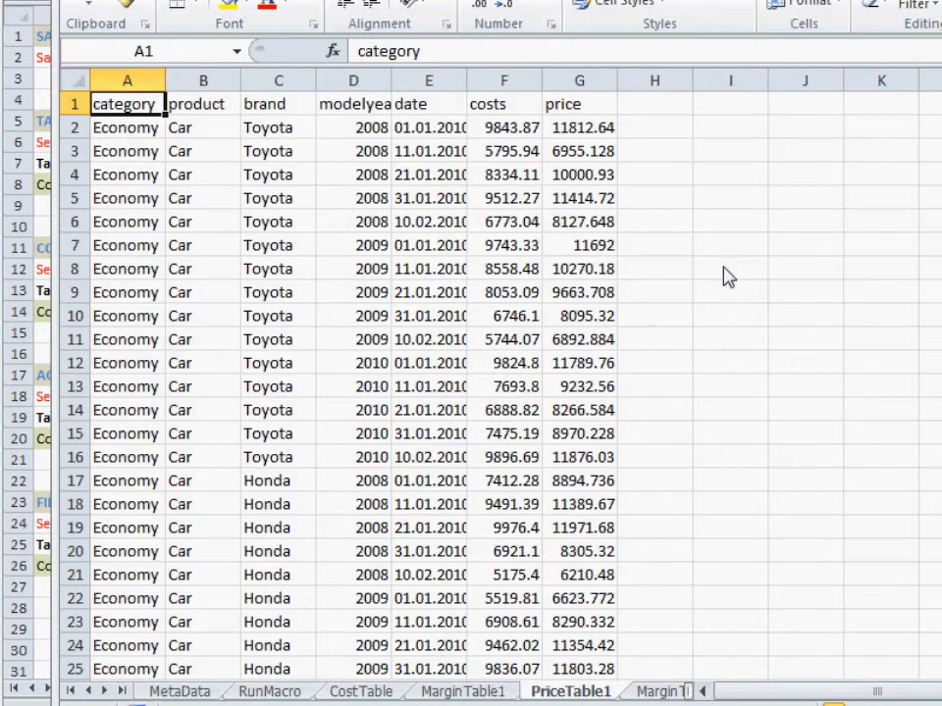
pyautogui.moveTo(740, 244)
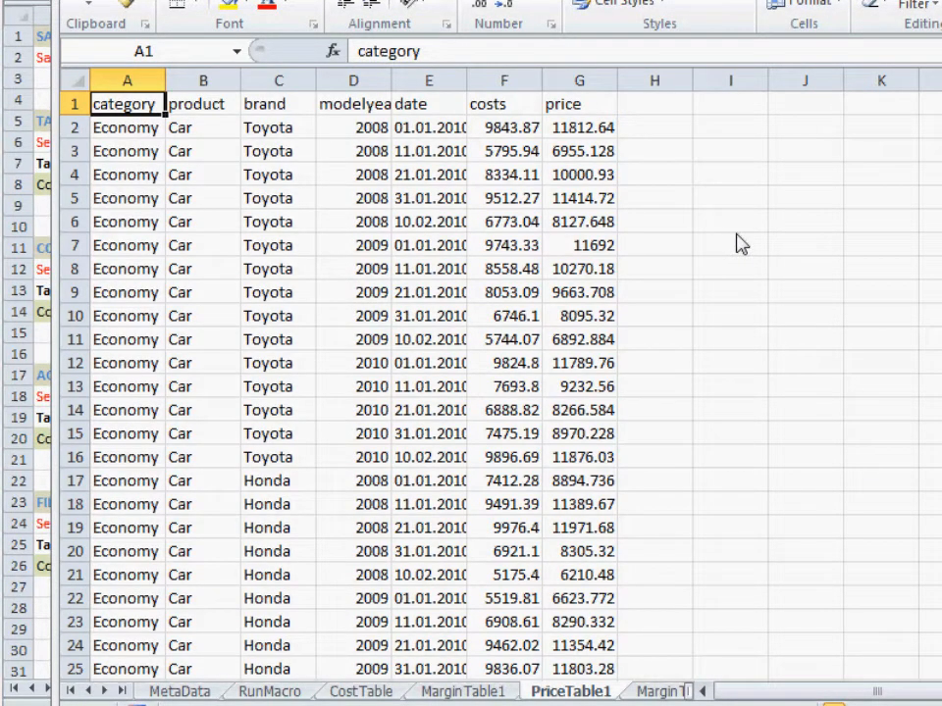
pyautogui.click(579, 103)
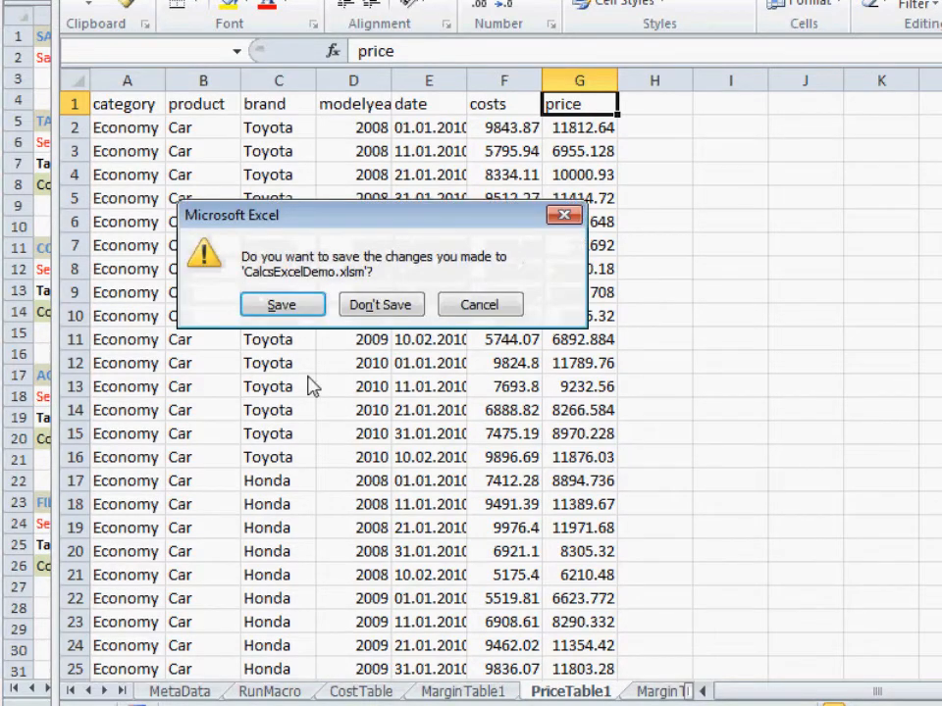
pyautogui.click(380, 304)
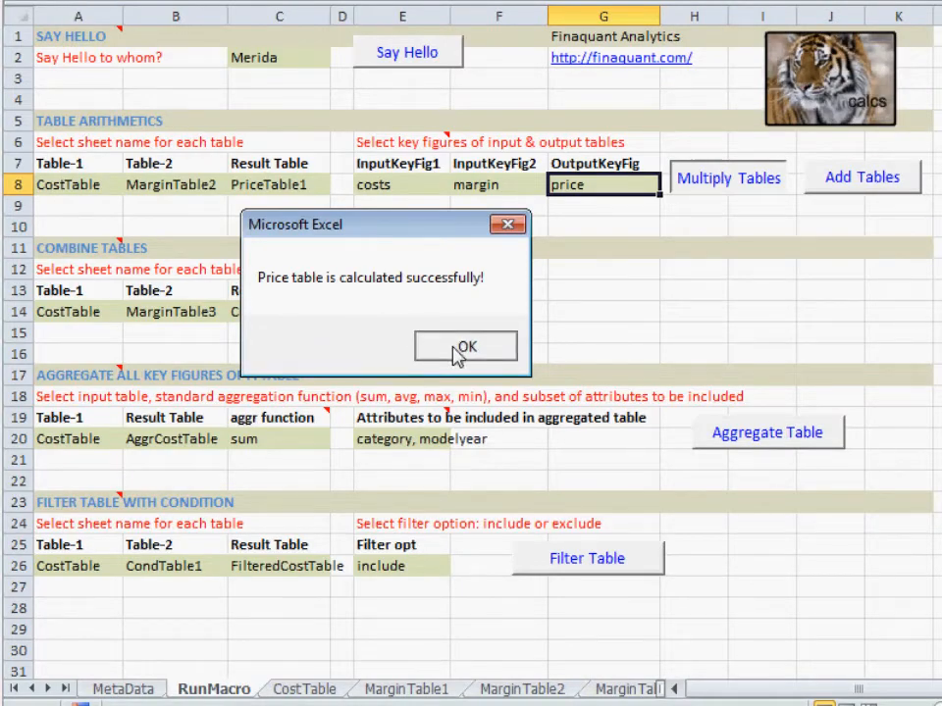
pyautogui.click(465, 348)
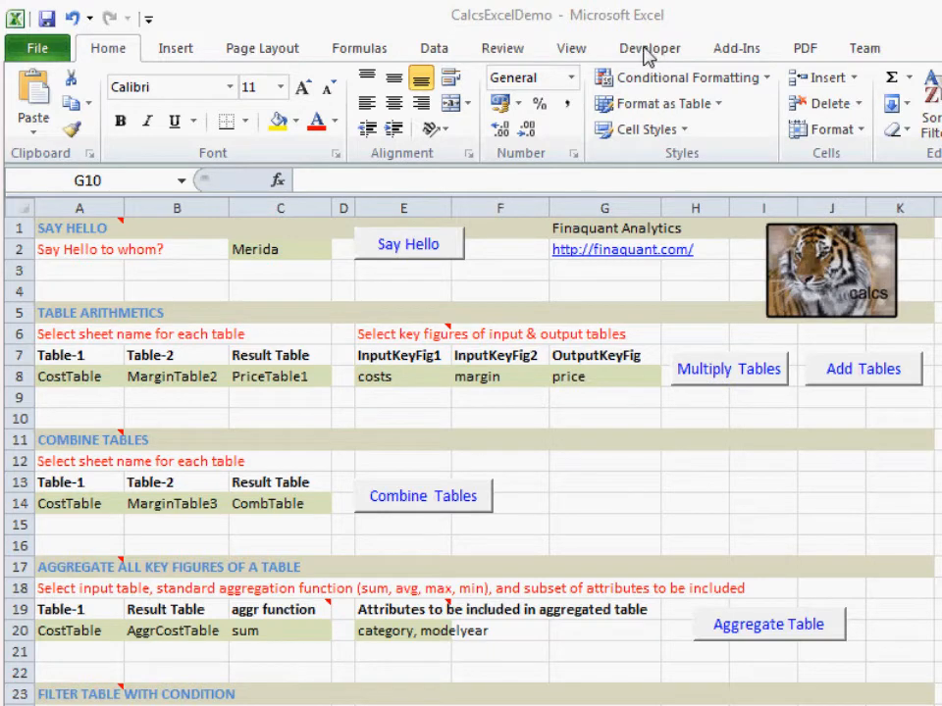
# Inspect the MultiplyTables call inside the FQ_MultiplySelectedTables macro in Module1
pyautogui.click(605, 419)
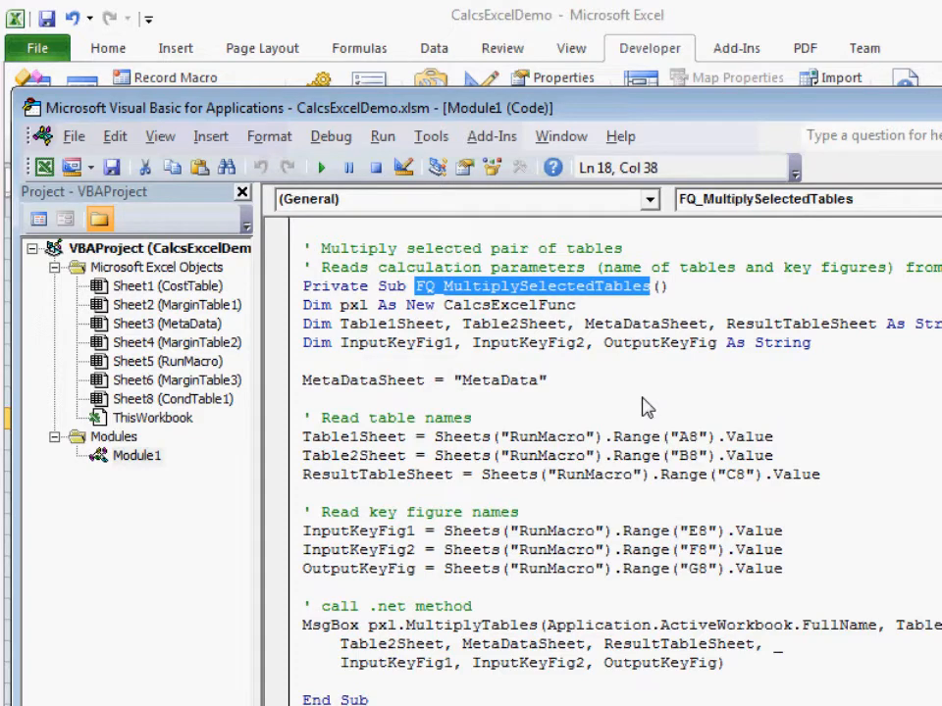
pyautogui.click(410, 625)
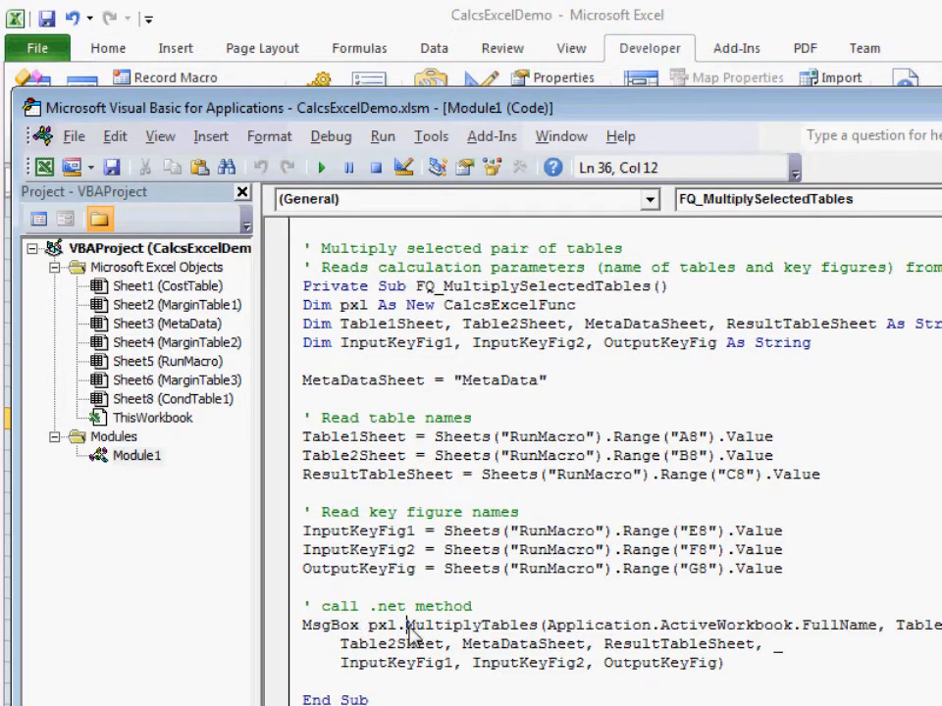
pyautogui.doubleClick(469, 625)
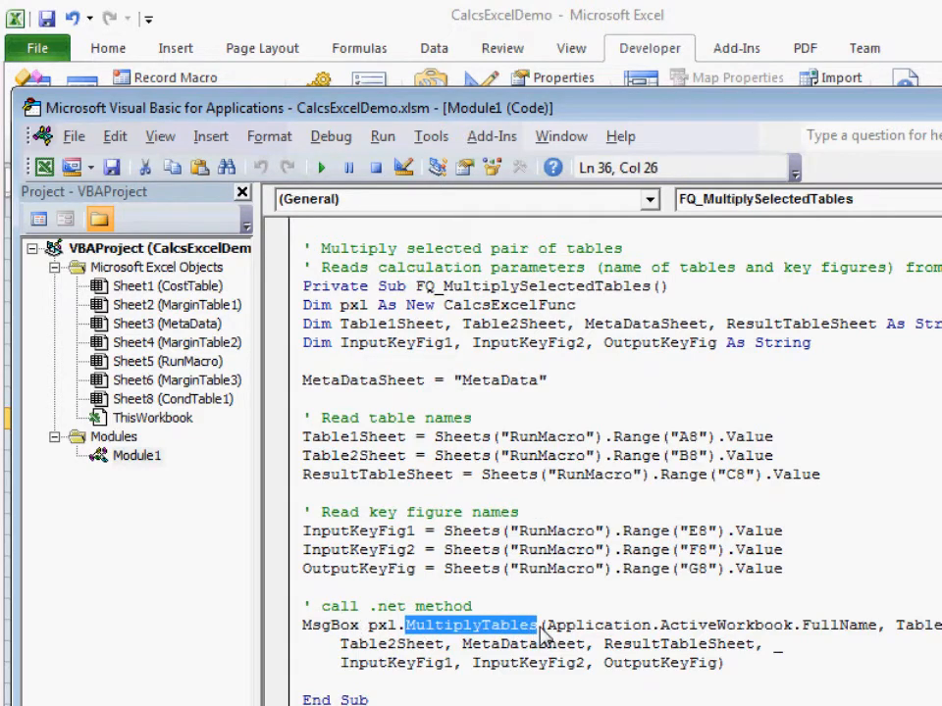
pyautogui.moveTo(578, 491)
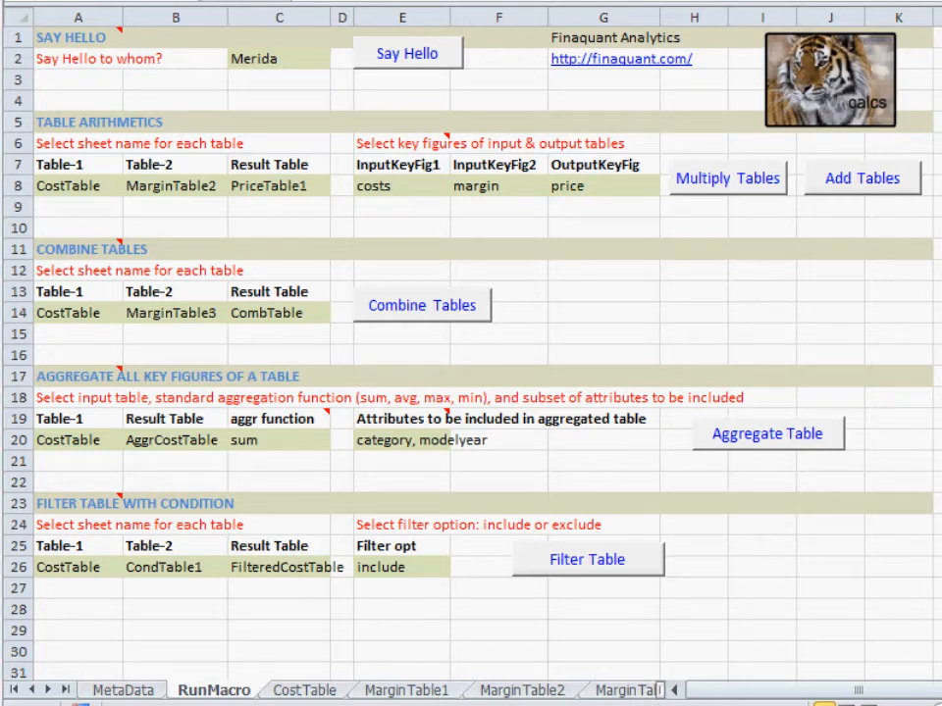
# View the PrdPrices product sheet, then the ExchgRateEur exchange rate sheet
pyautogui.click(349, 686)
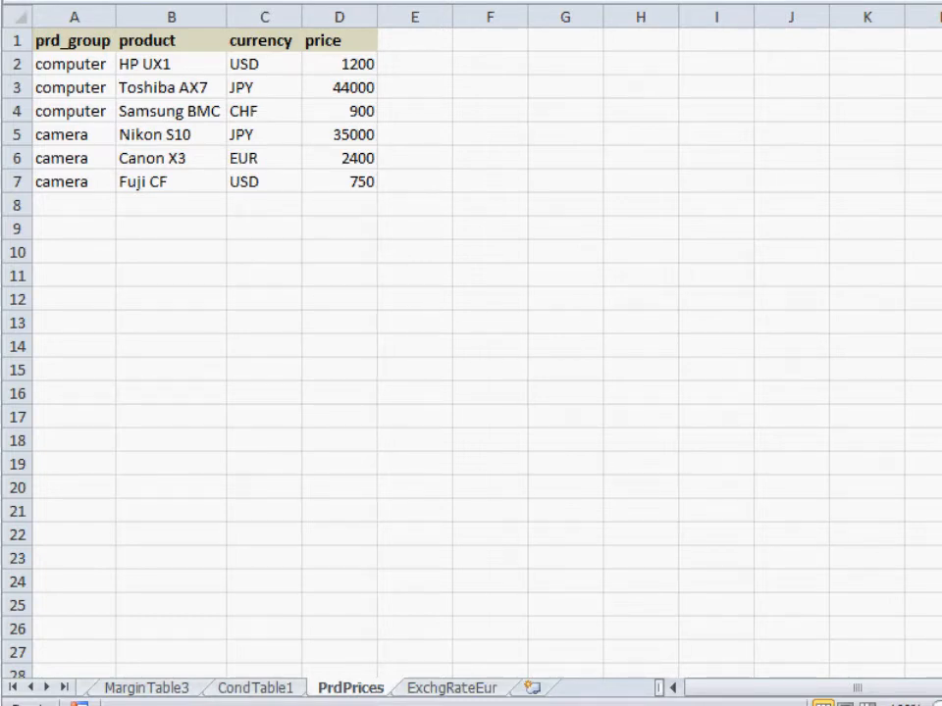
pyautogui.click(450, 686)
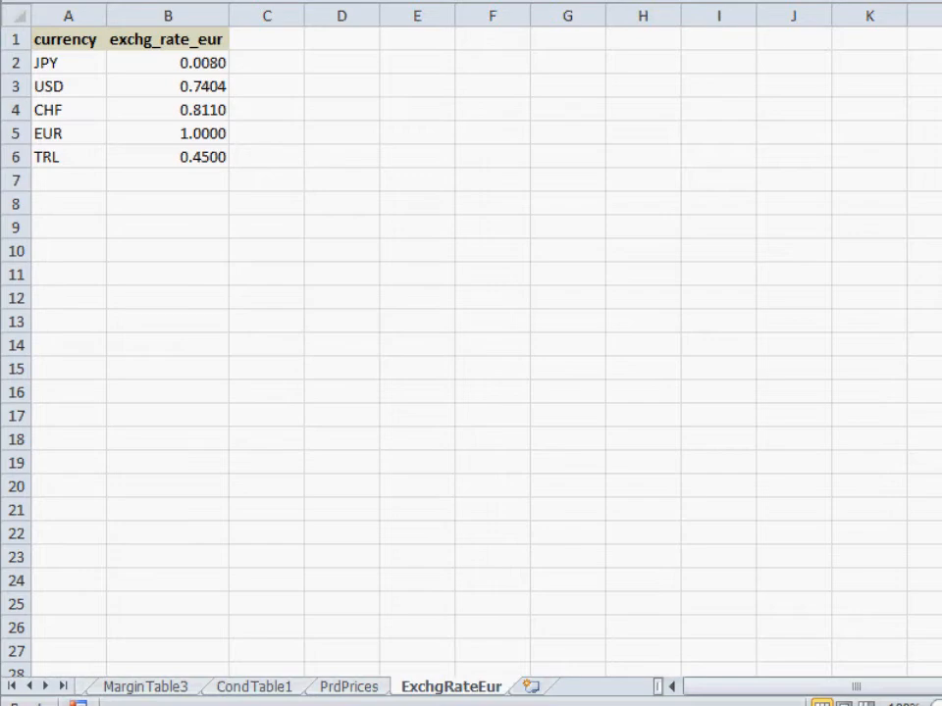
# Enter PrdPrices × ExchgRateEur into PrdPricesEur (price × exchg_rate_eur = price_eur) on RunMacro, checking MetaData
pyautogui.click(210, 686)
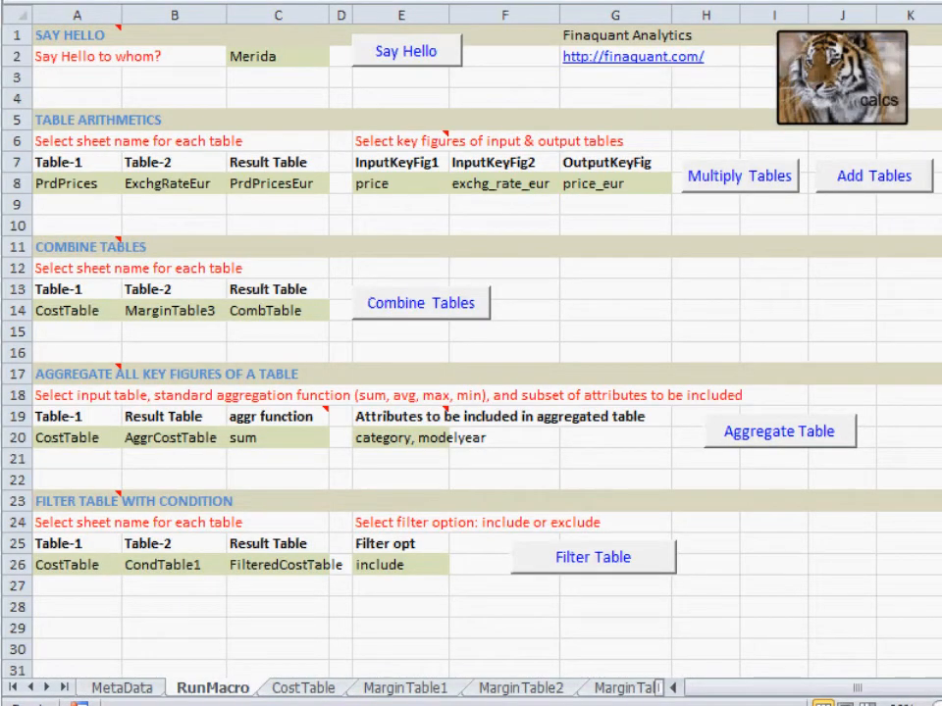
pyautogui.moveTo(105, 242)
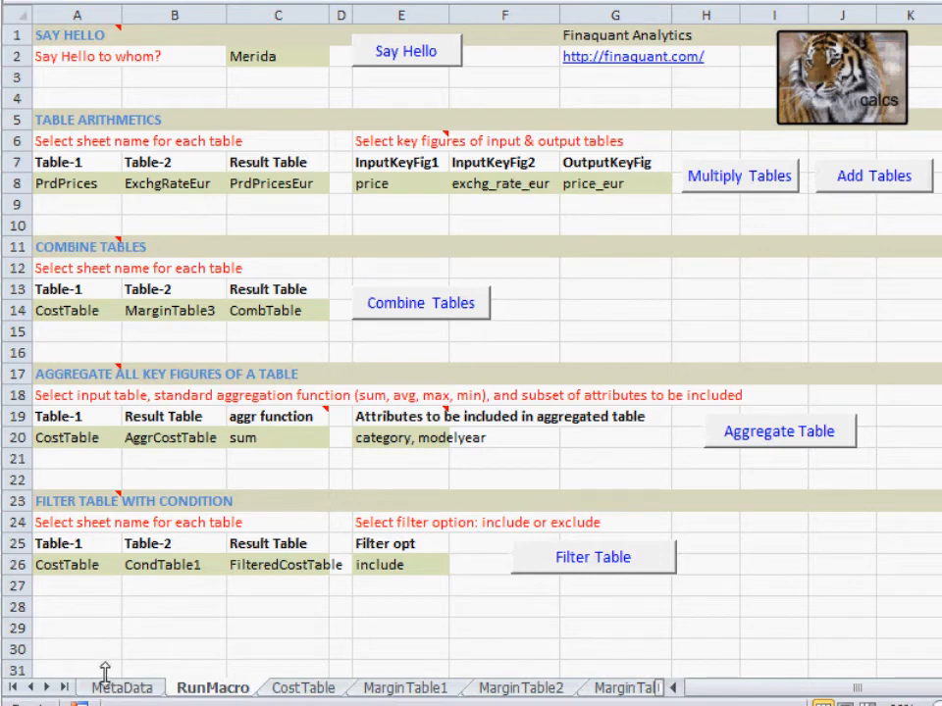
pyautogui.click(121, 687)
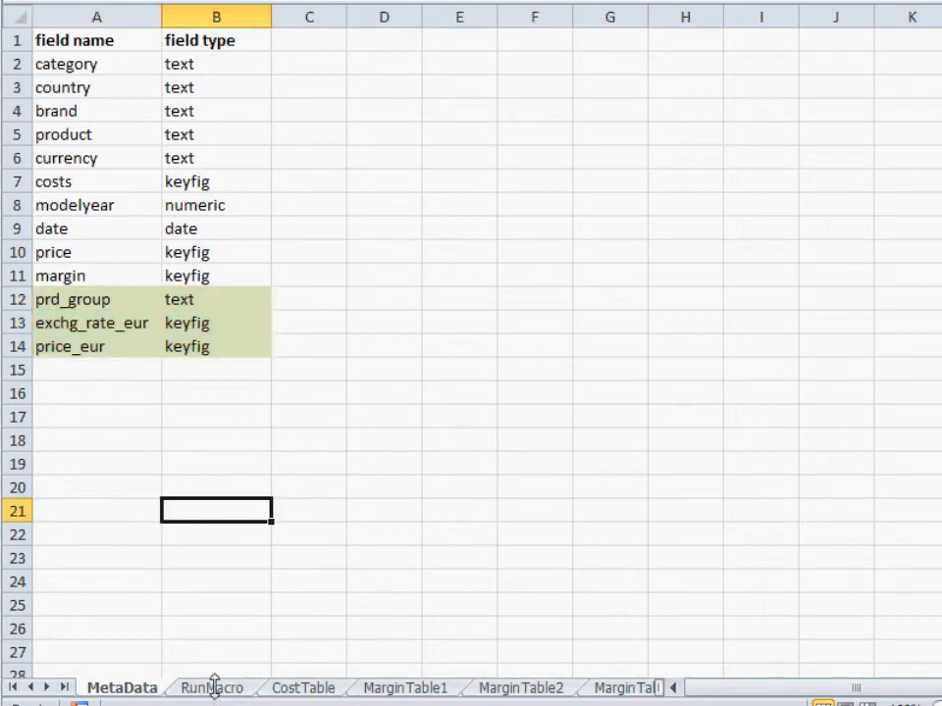
pyautogui.click(211, 686)
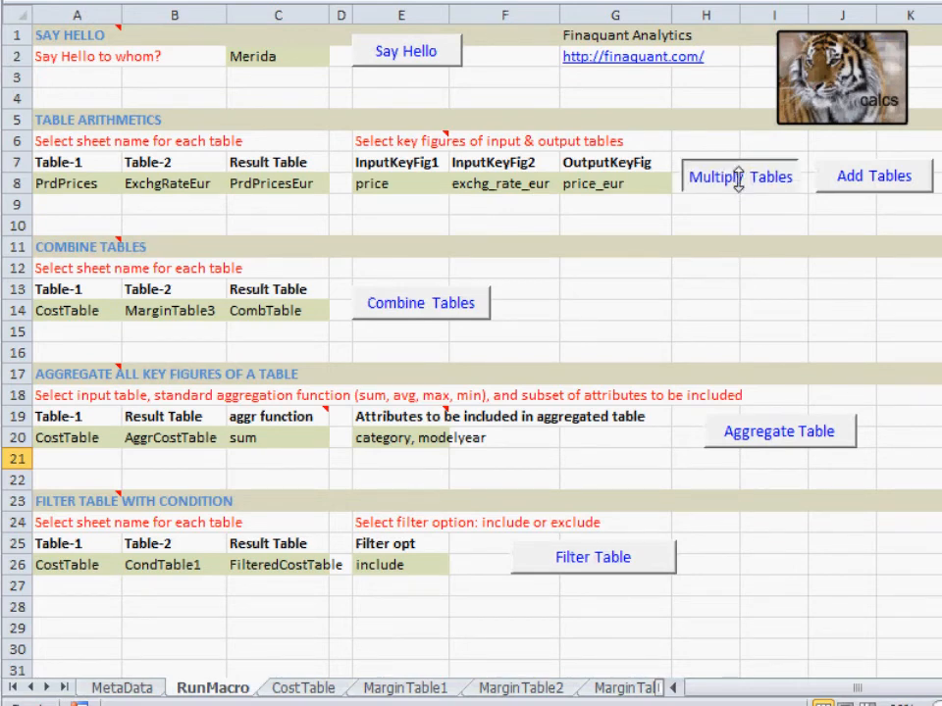
# Run Multiply Tables and inspect the new price_eur column in PrdPricesEur
pyautogui.click(740, 177)
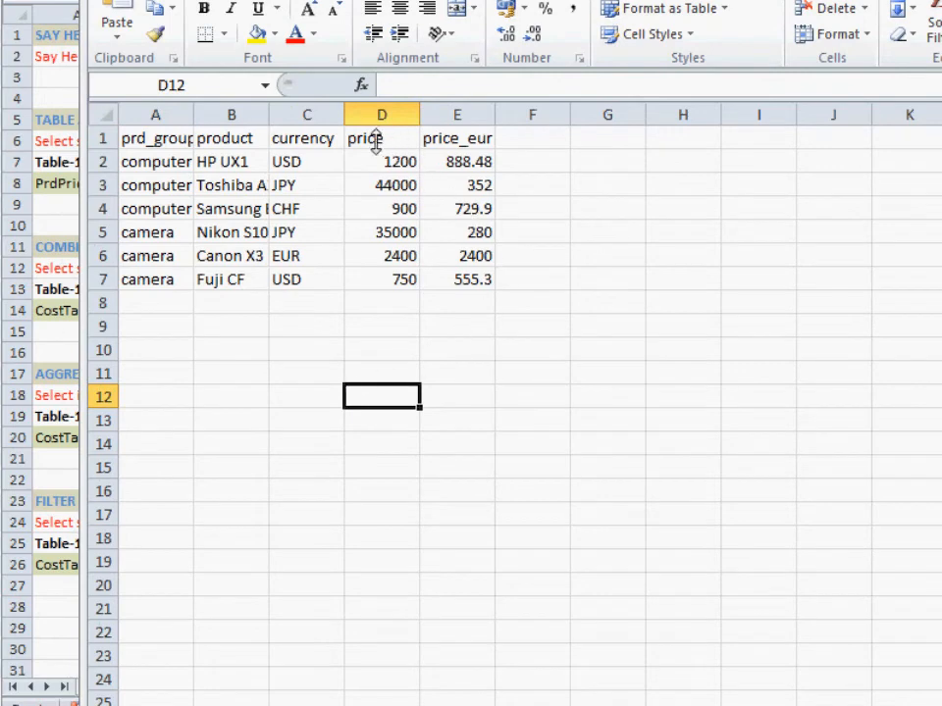
pyautogui.click(456, 138)
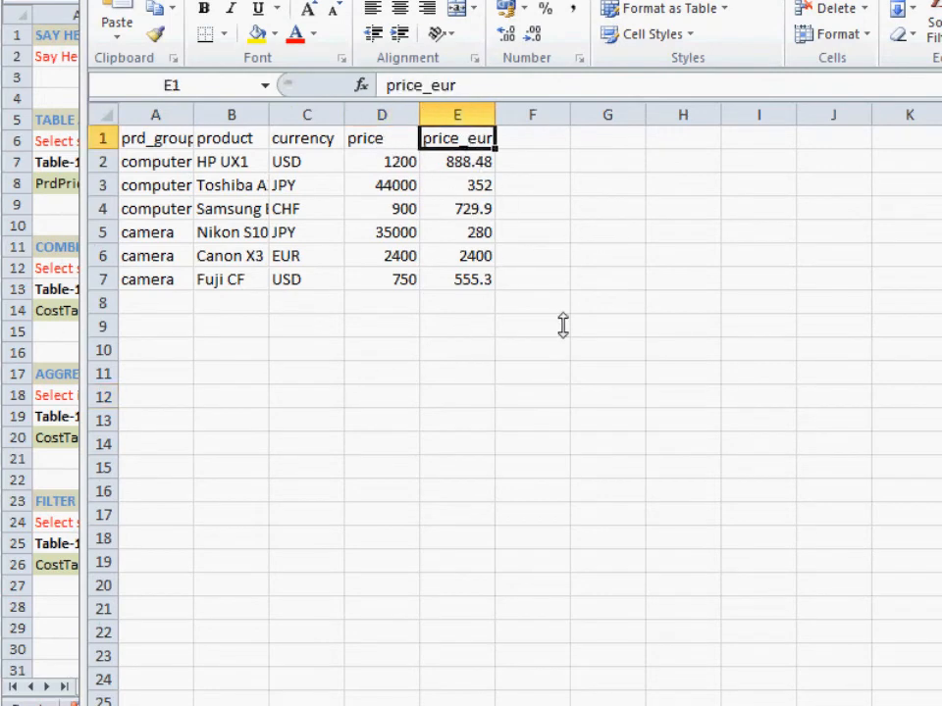